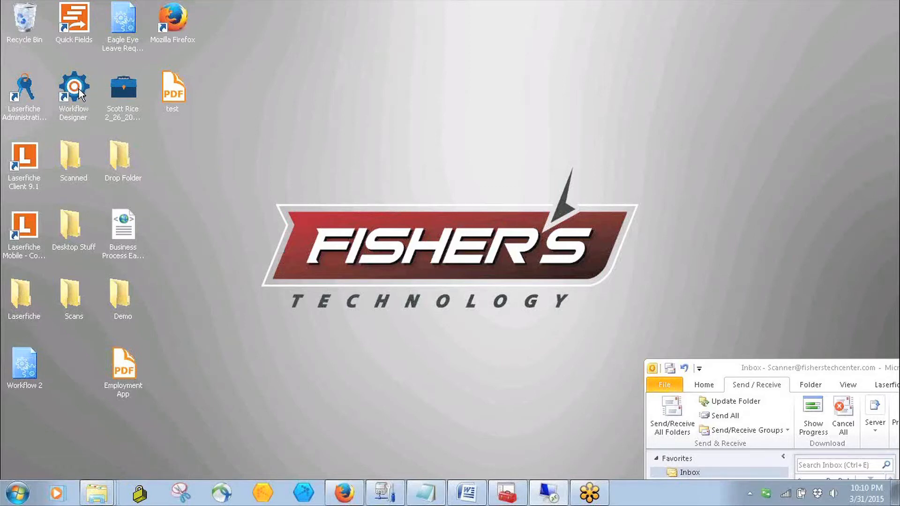
Launch Laserfiche Workflow Designer from its desktop shortcut
double_click(74, 89)
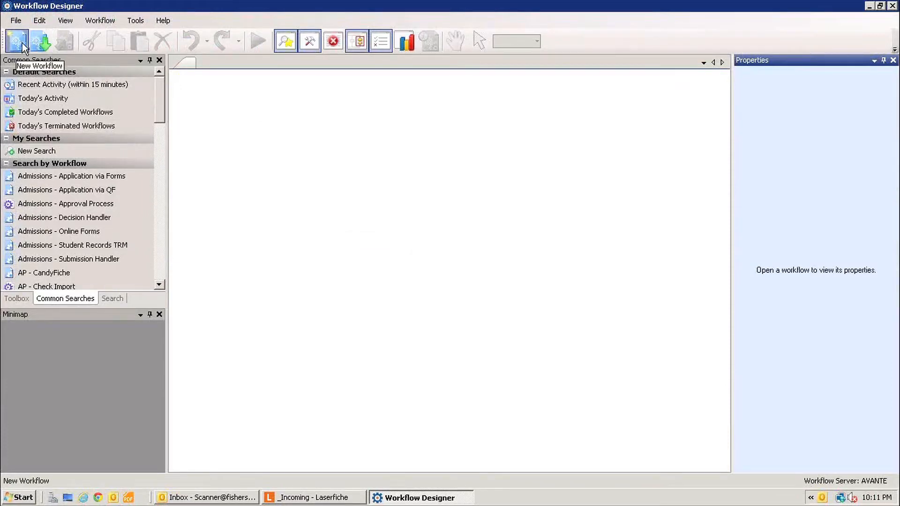
Create Workflow 1 and attach a new connection profile copied from LaserRepository
left_click(15, 41)
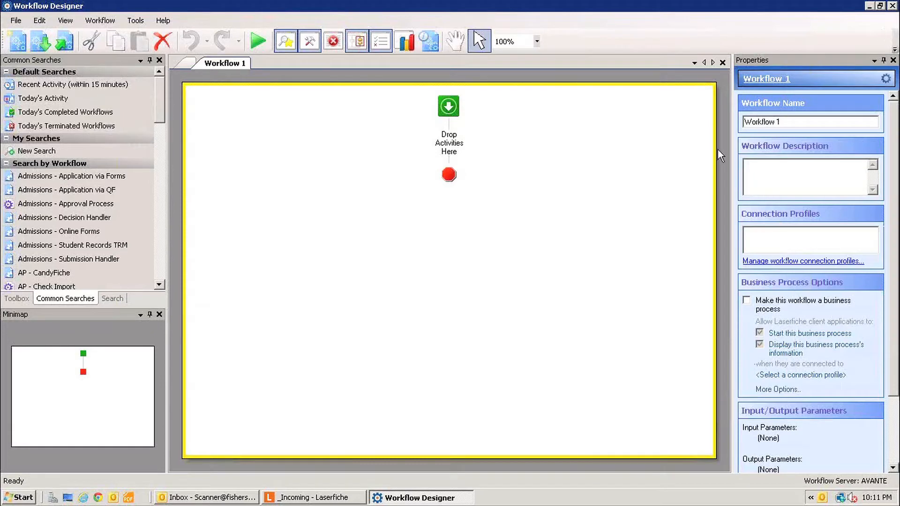
mouse_move(797, 270)
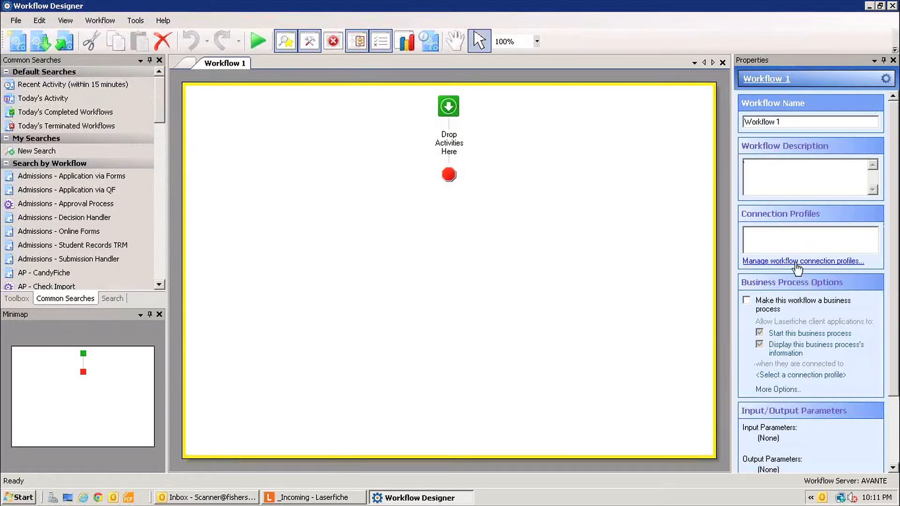
left_click(802, 260)
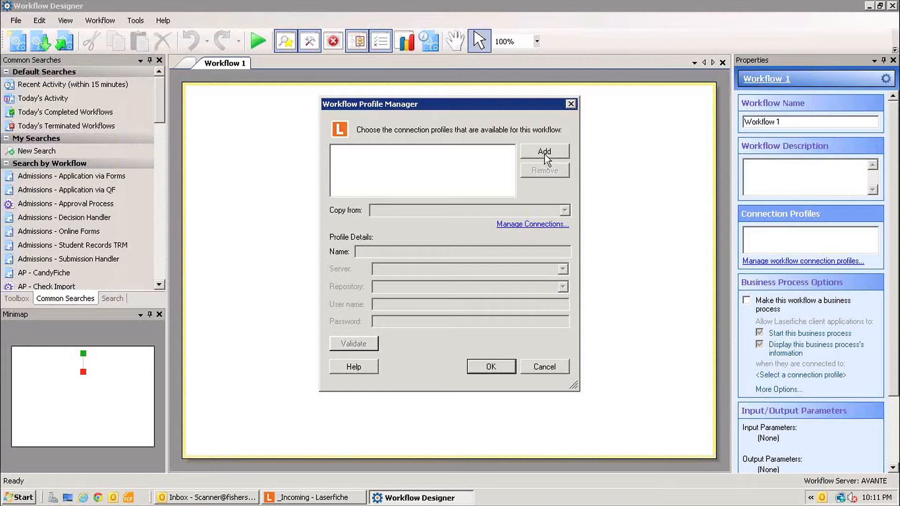
left_click(543, 151)
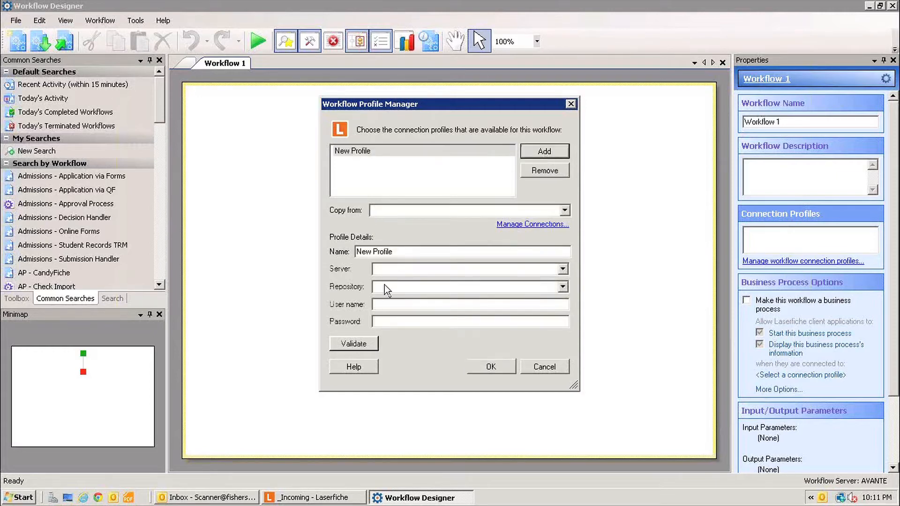
left_click(562, 209)
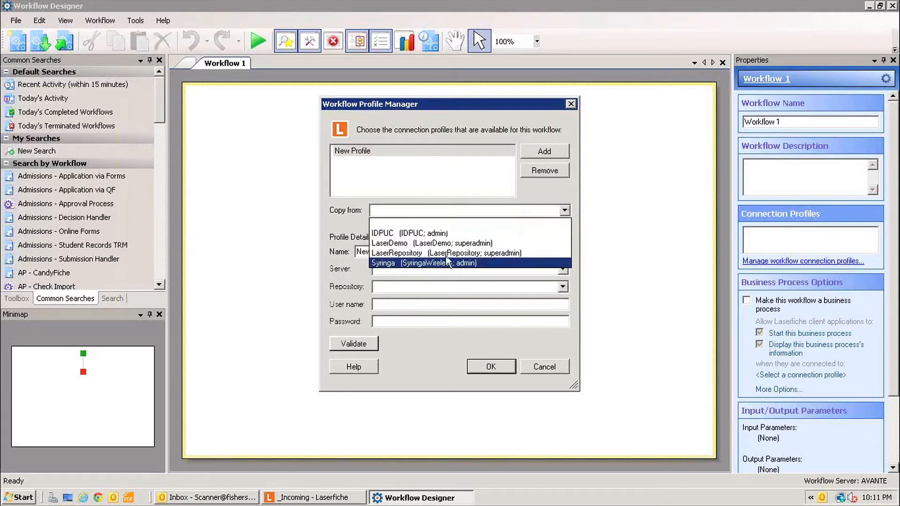
left_click(397, 253)
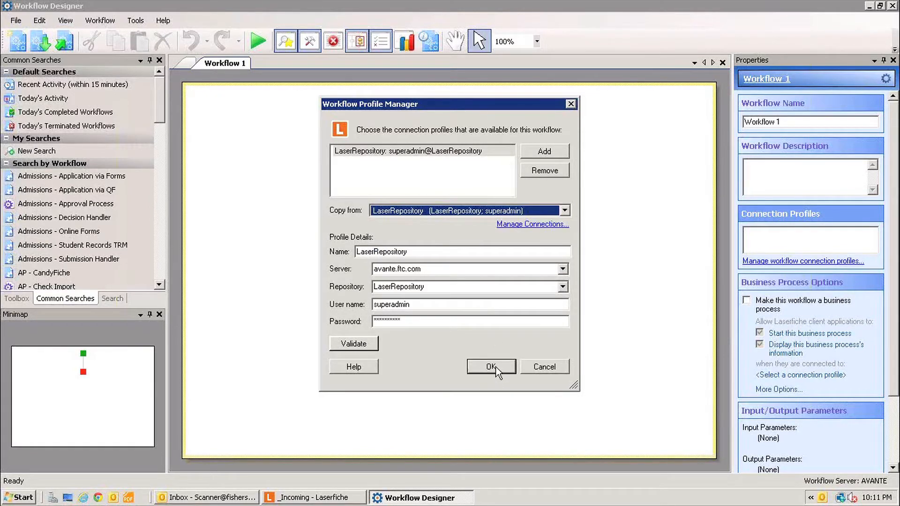
left_click(491, 366)
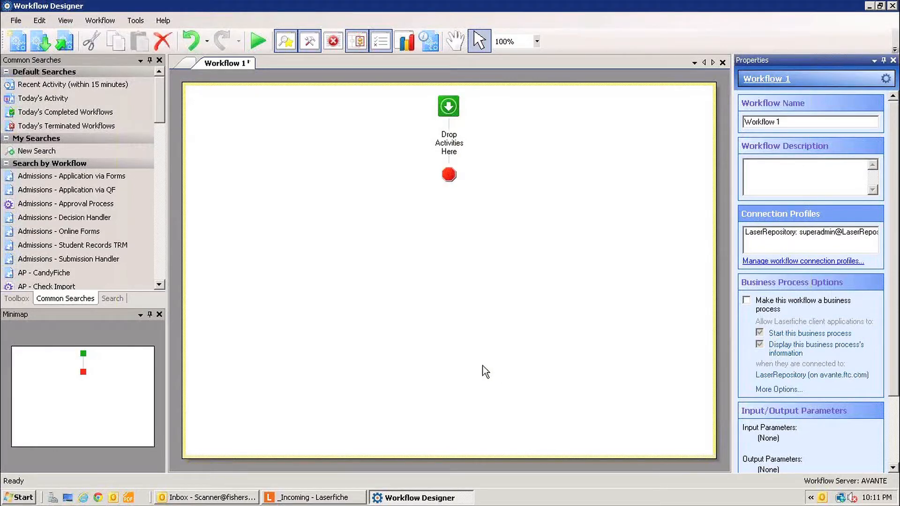
Show the Toolbox activity list and scroll through the available activities
left_click(17, 299)
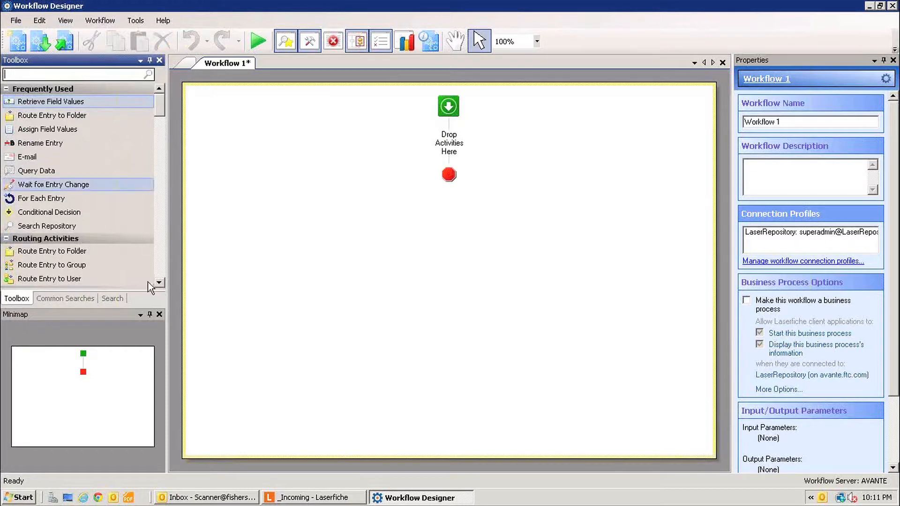
scroll("down", 3)
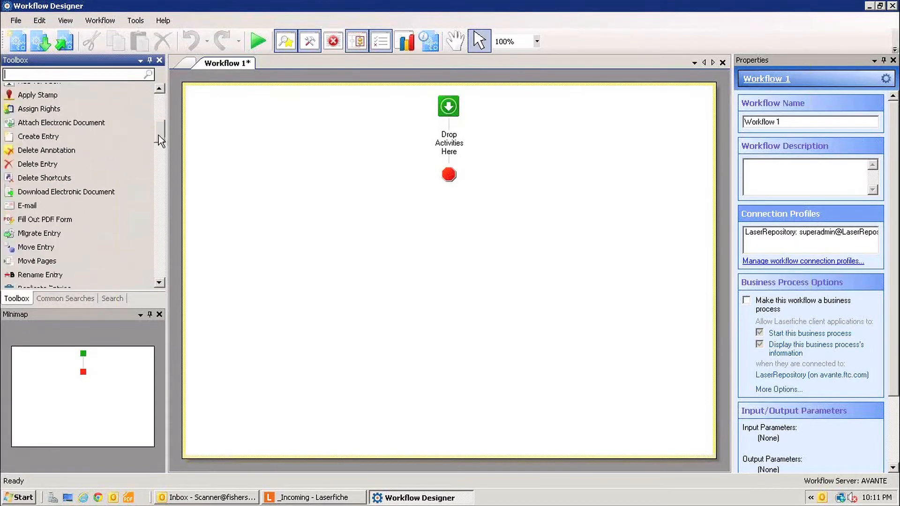
scroll("down", 3)
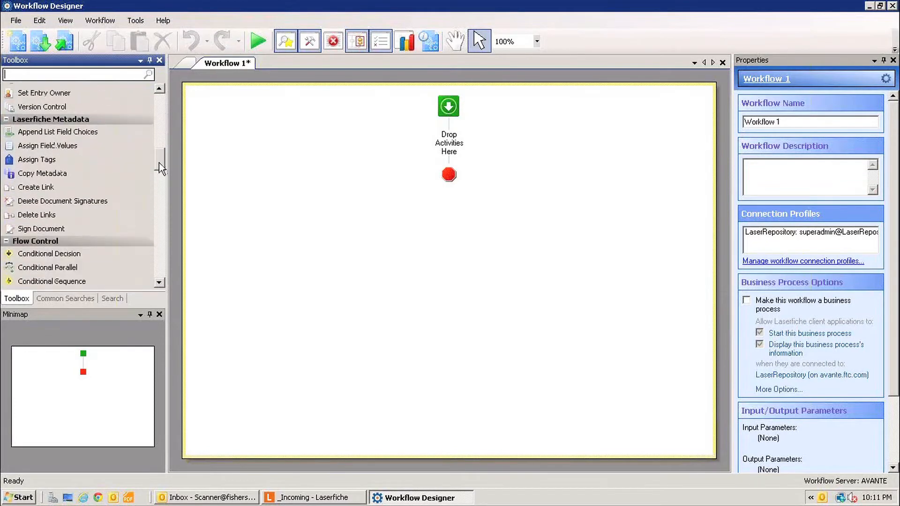
scroll("down", 3)
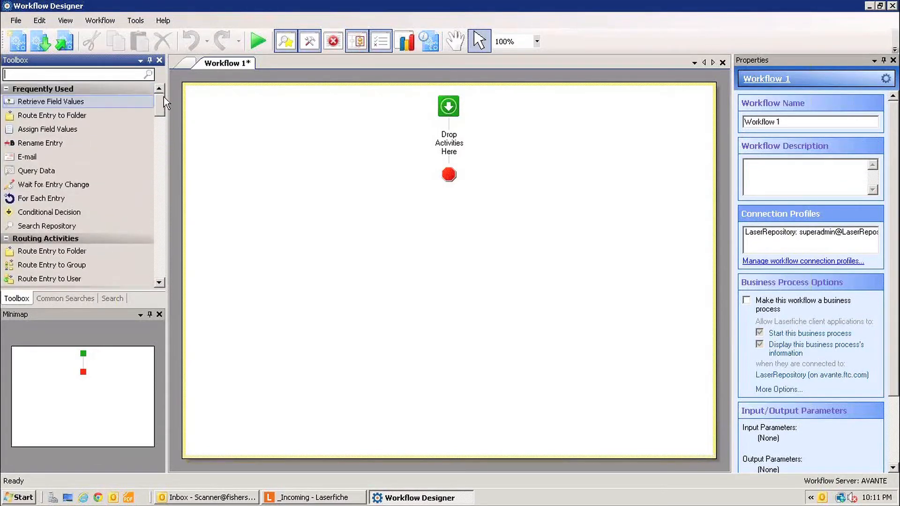
mouse_move(237, 227)
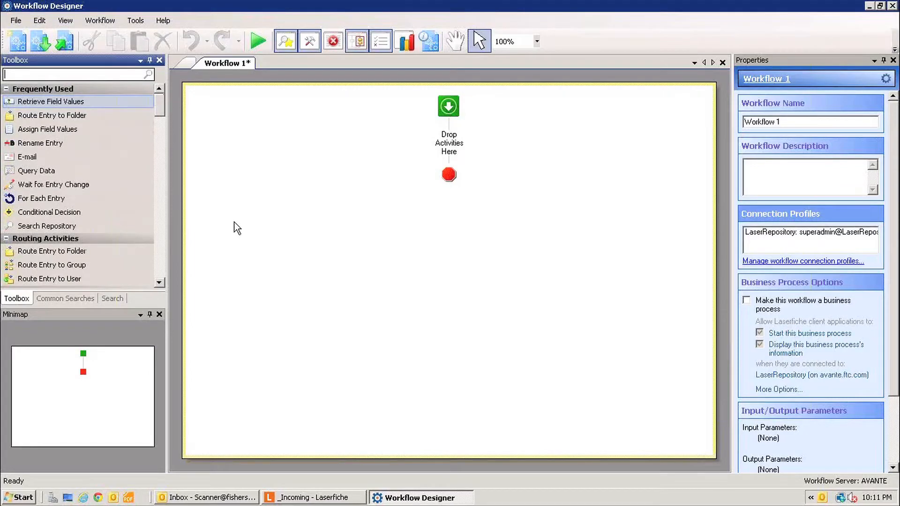
mouse_move(52, 110)
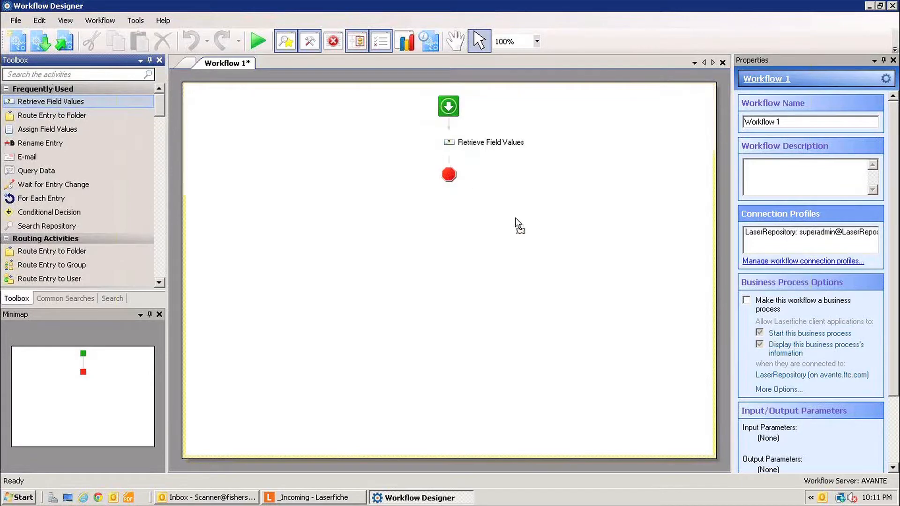
Have Retrieve Field Values fetch Category and Code from the General template
left_click(450, 141)
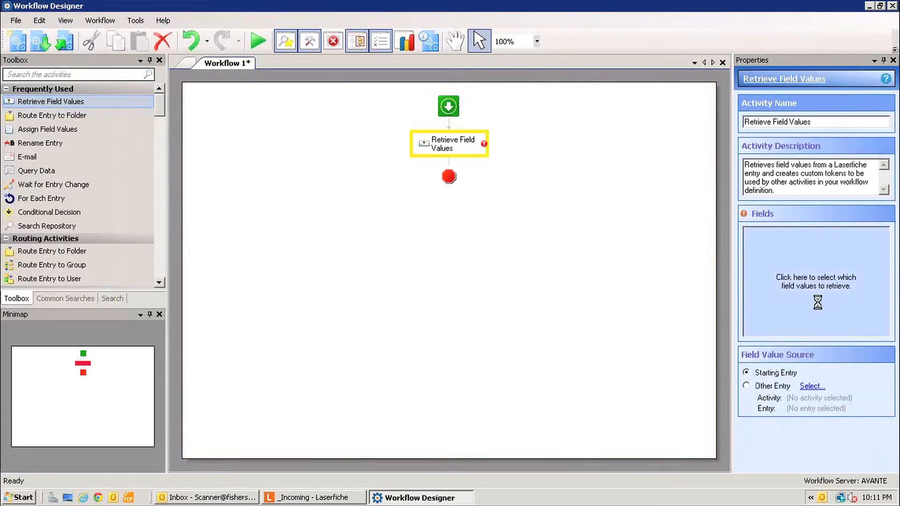
left_click(814, 281)
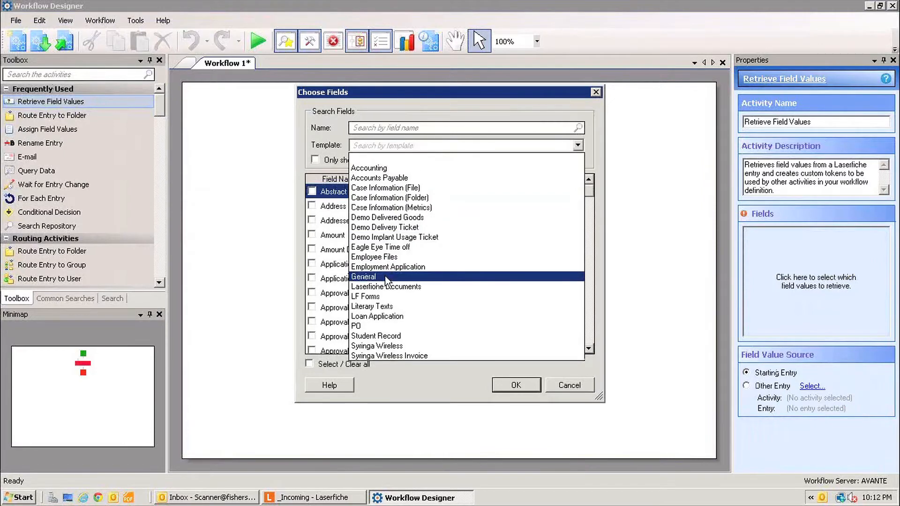
left_click(362, 276)
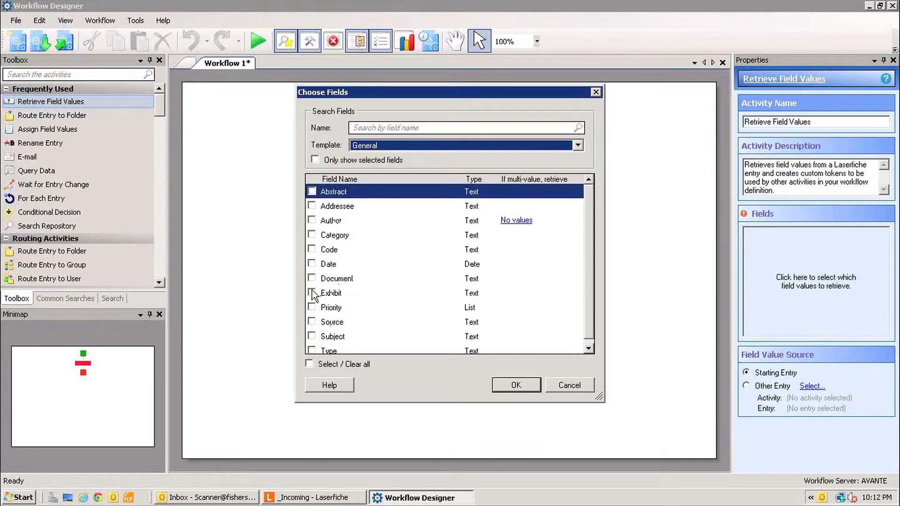
mouse_move(575, 332)
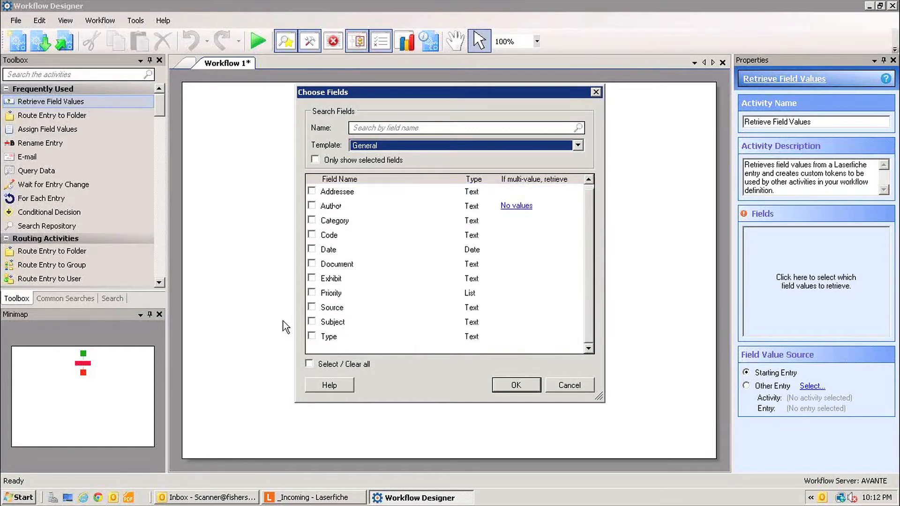
left_click(312, 220)
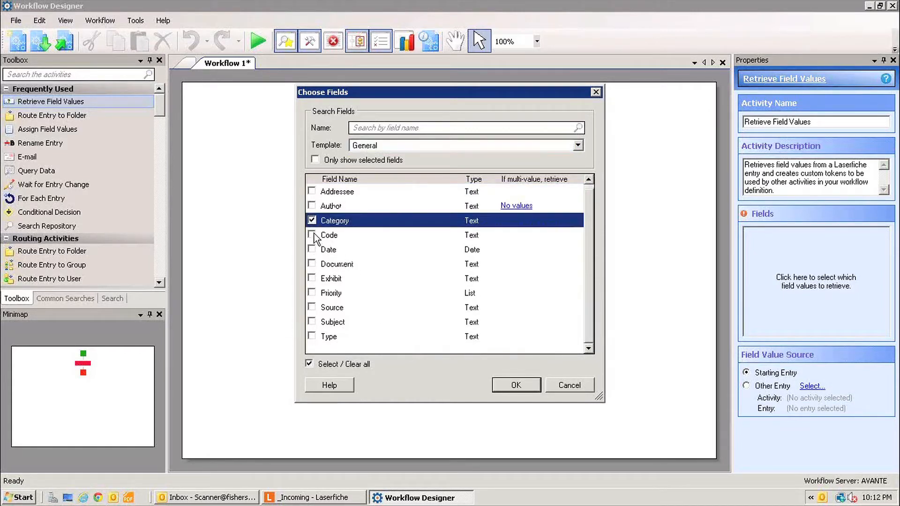
left_click(312, 235)
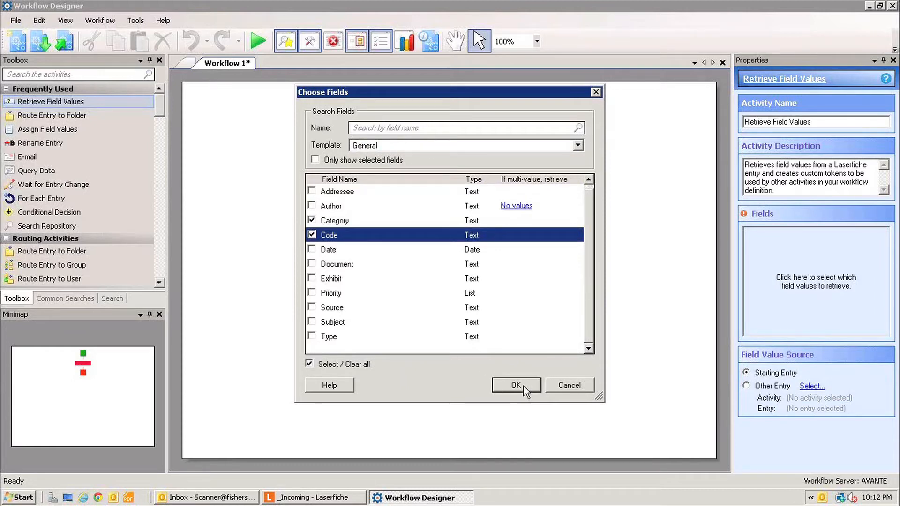
left_click(514, 385)
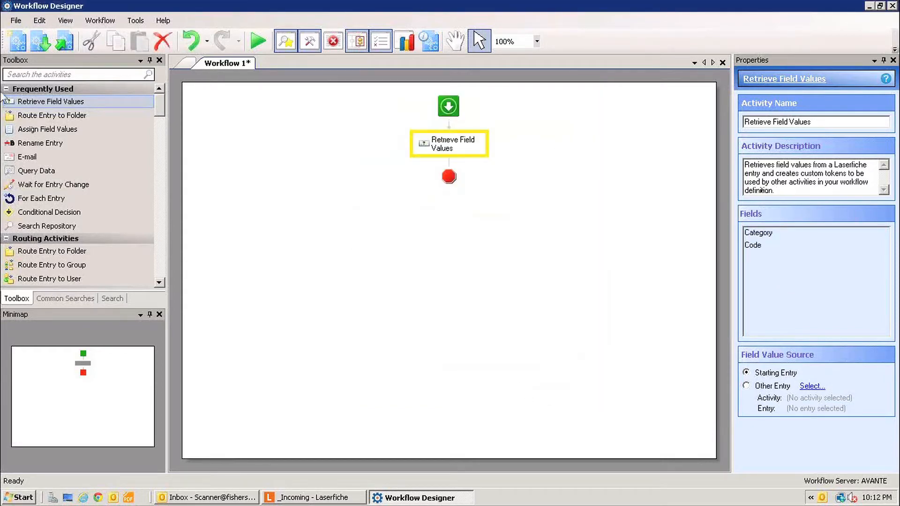
mouse_move(52, 115)
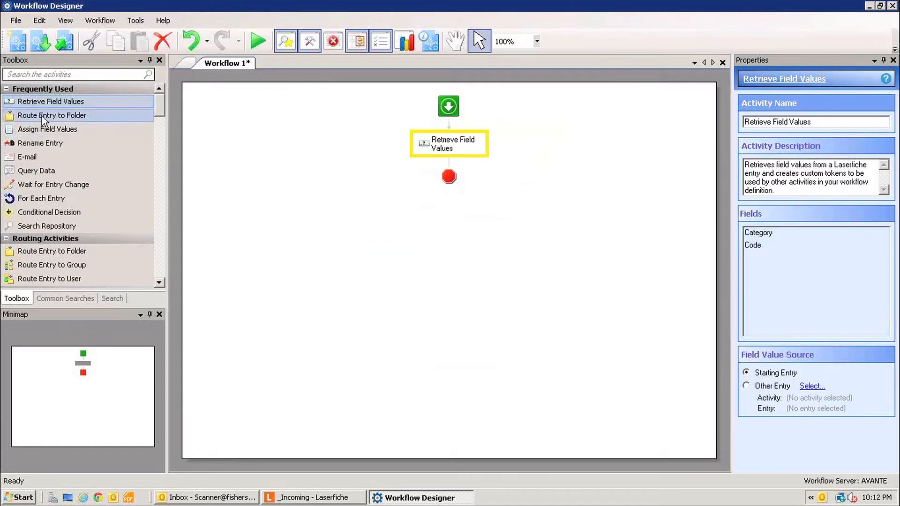
Add Route Entry to Folder with destination \Demo\Filed\ followed by the Category token
left_click_drag(51, 115, 449, 166)
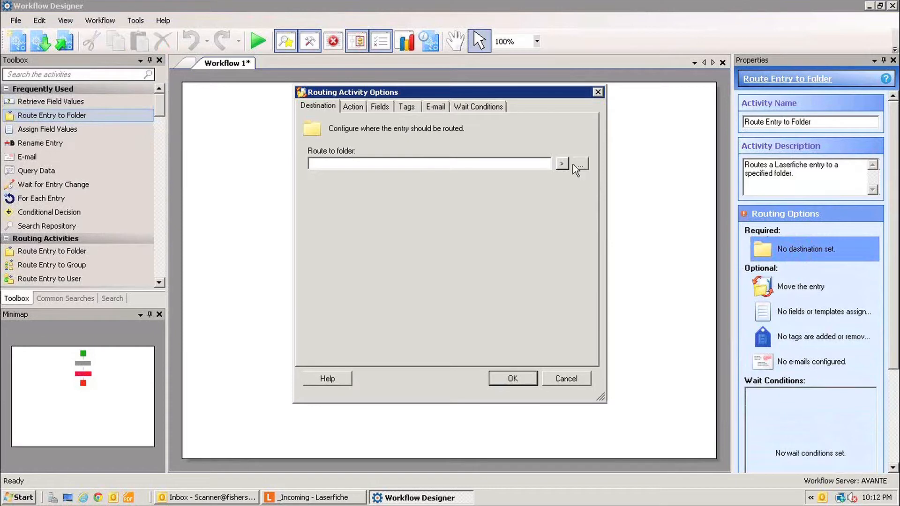
left_click(579, 163)
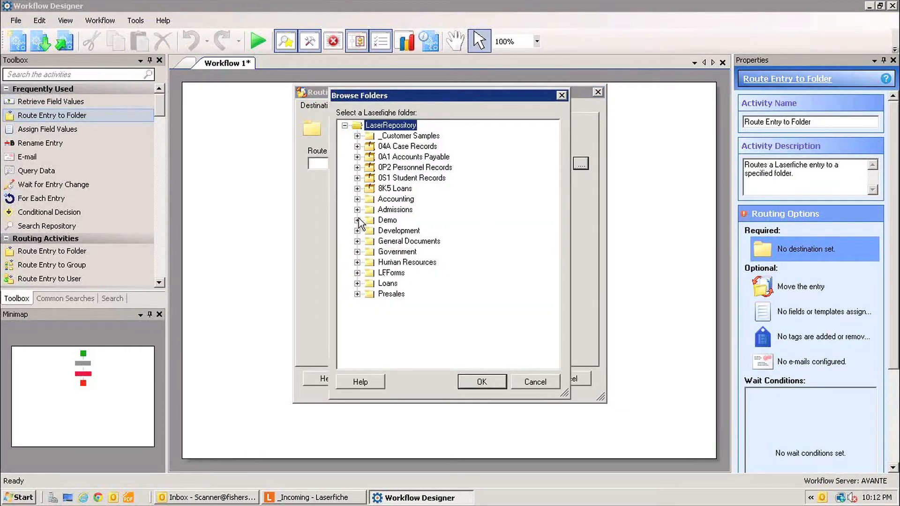
left_click(357, 220)
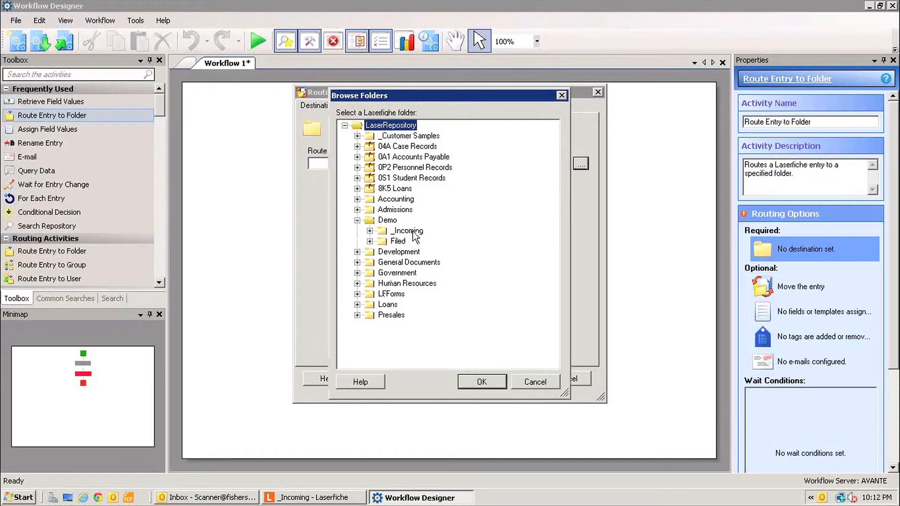
left_click(398, 241)
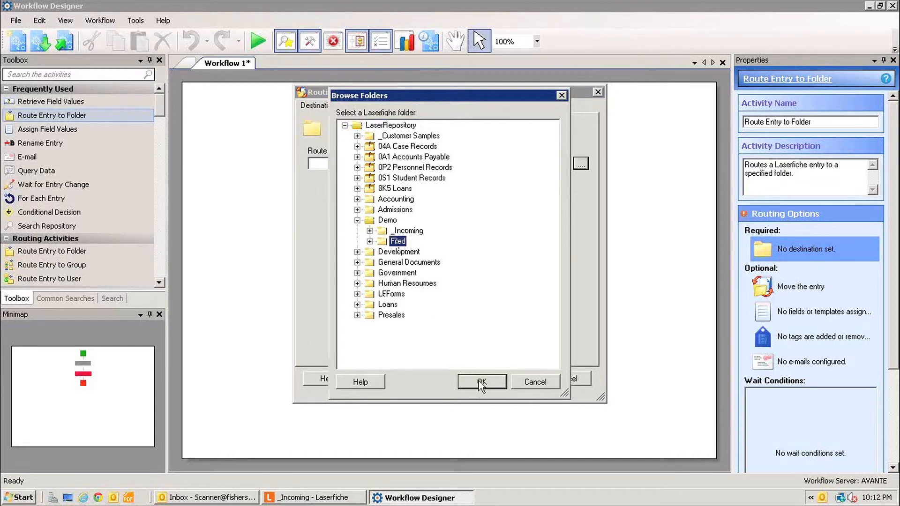
left_click(481, 382)
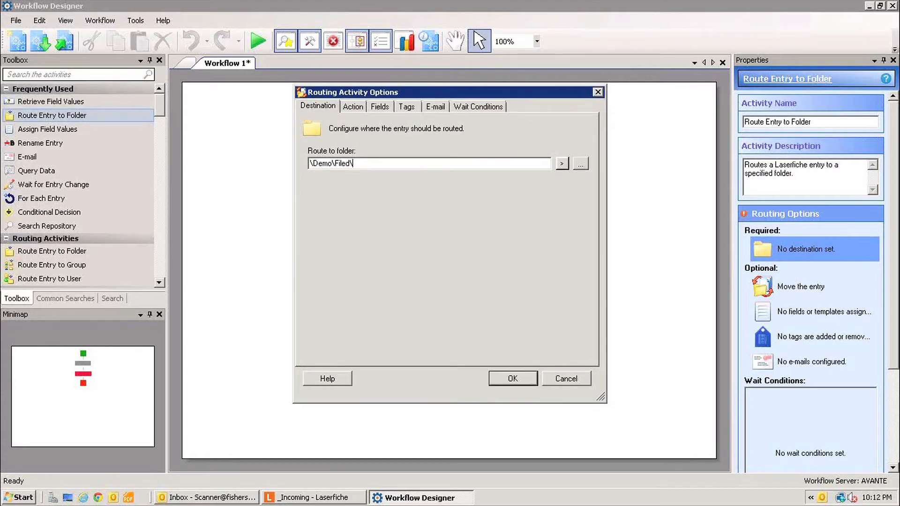
left_click(561, 163)
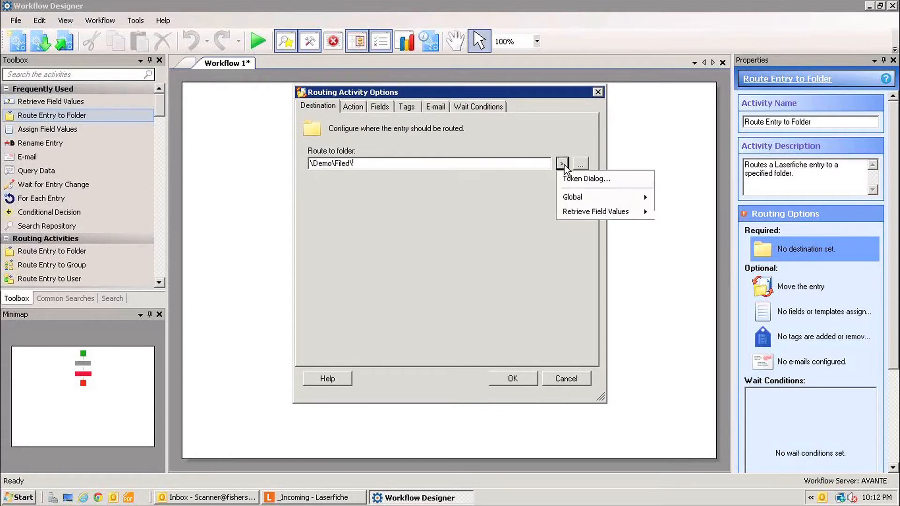
mouse_move(595, 212)
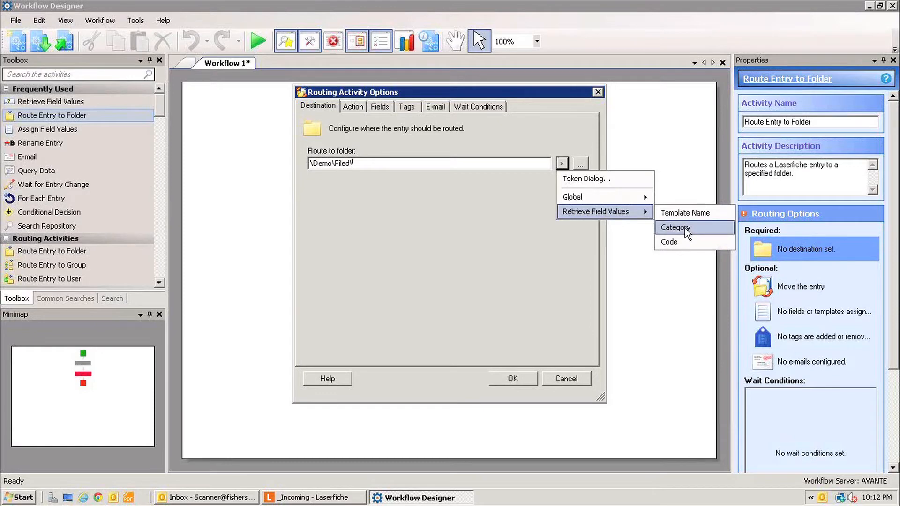
left_click(674, 227)
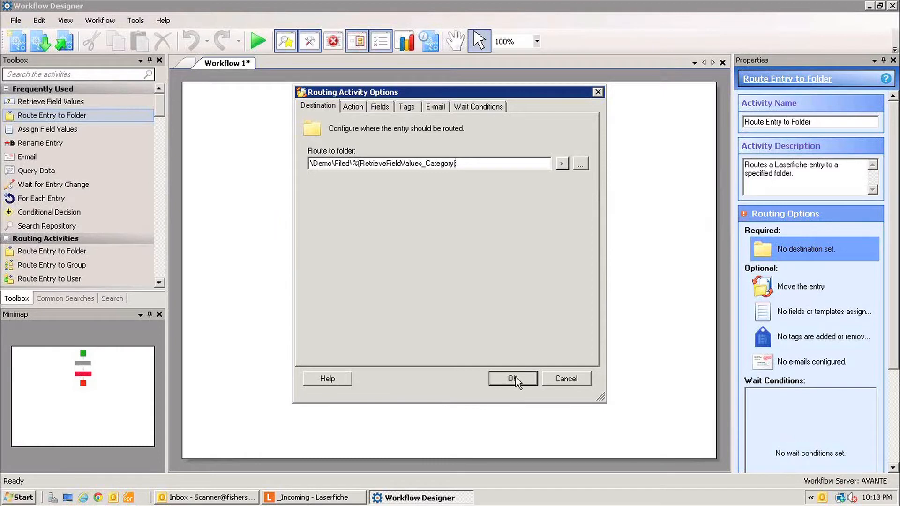
left_click(511, 379)
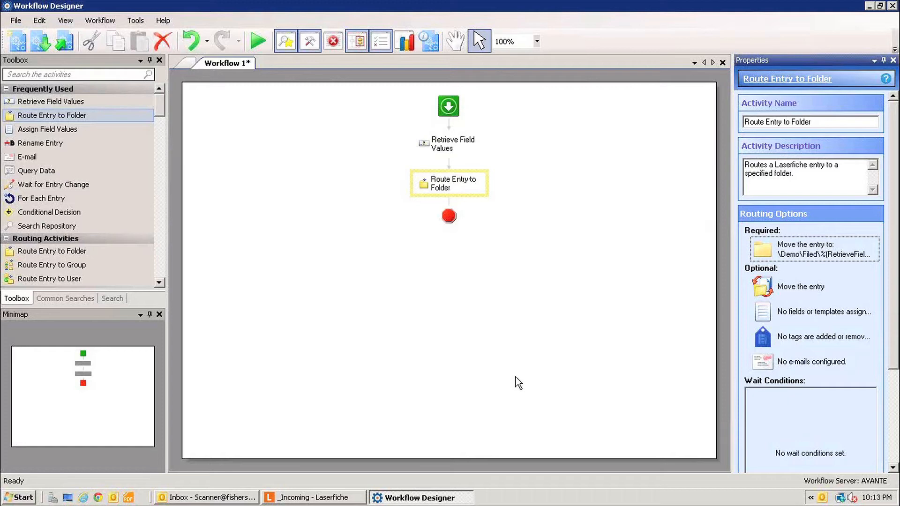
mouse_move(85, 163)
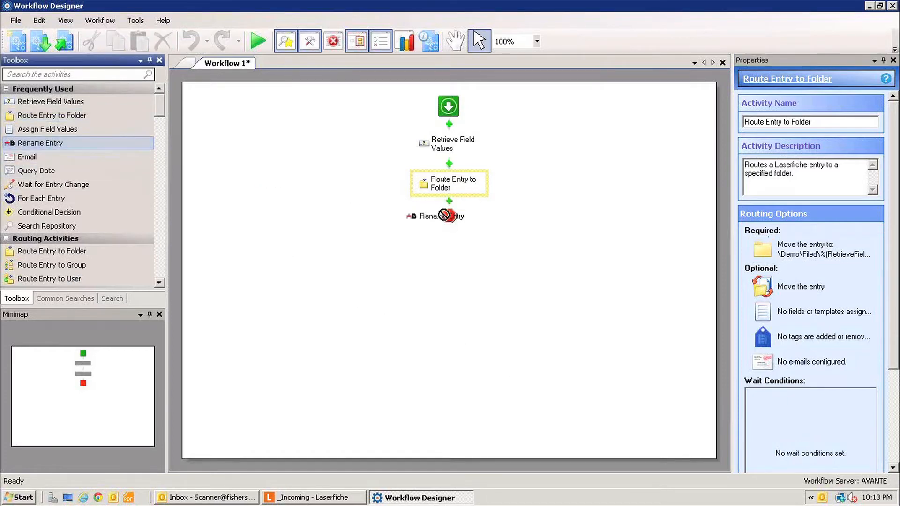
Add Rename Entry after routing, using the retrieved Code token as the new name
left_click(453, 219)
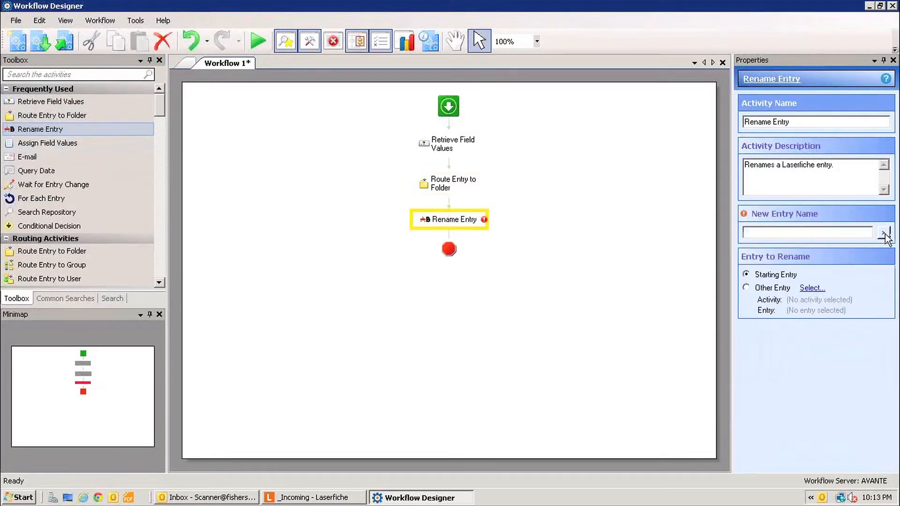
left_click(883, 232)
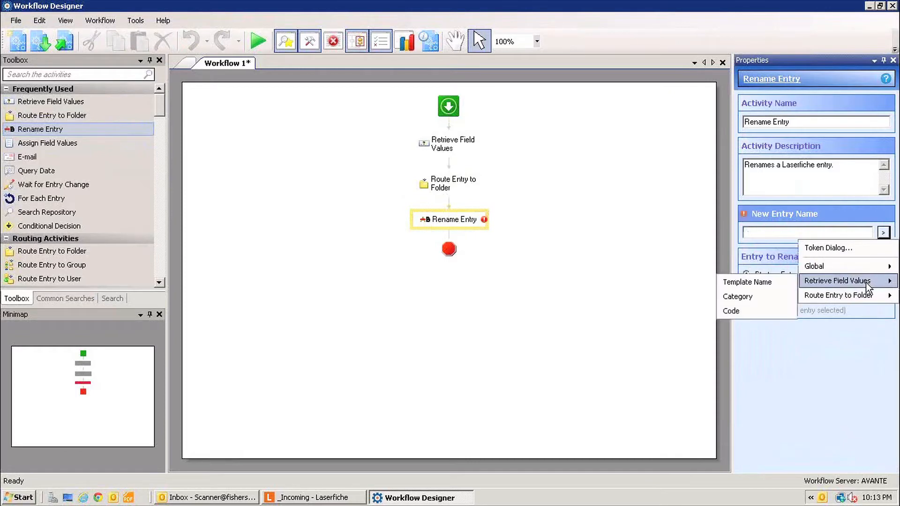
mouse_move(731, 310)
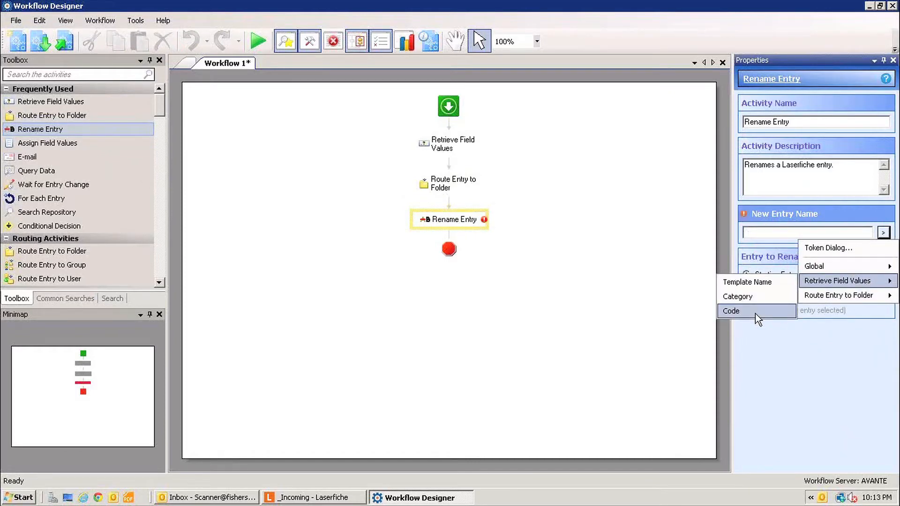
left_click(731, 310)
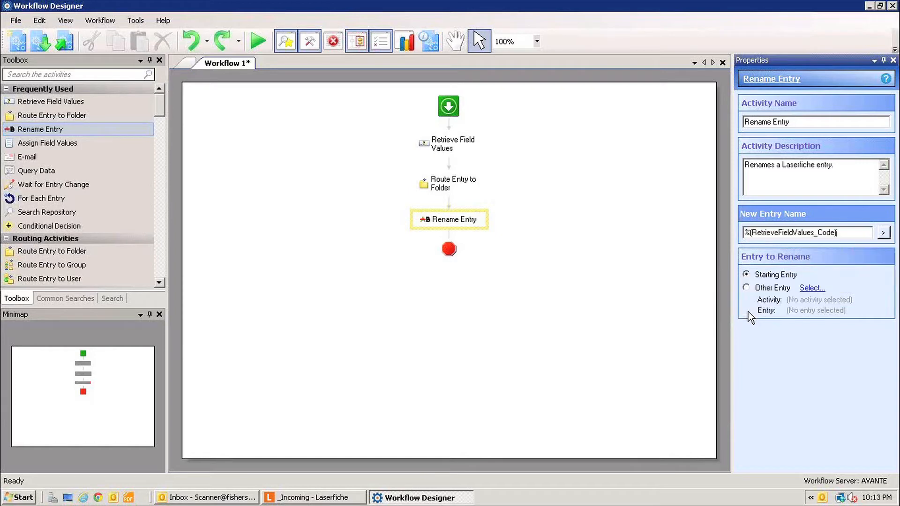
mouse_move(460, 278)
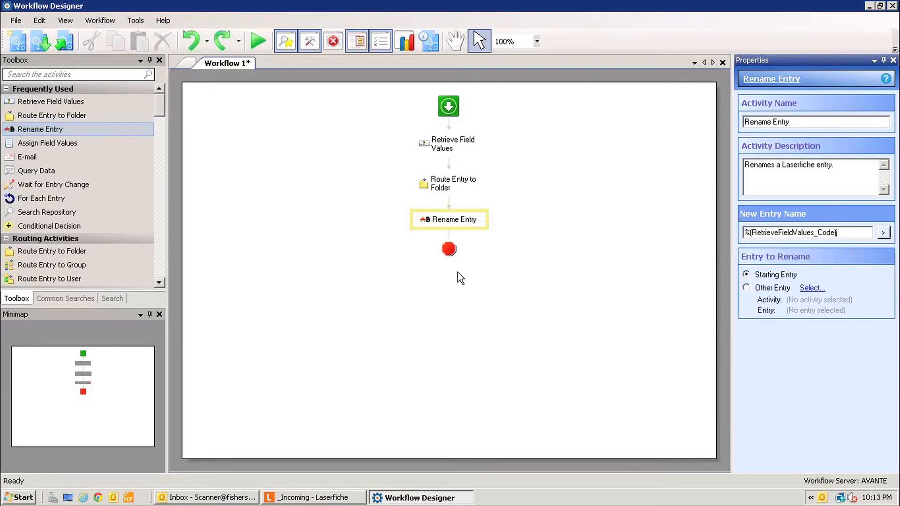
mouse_move(535, 235)
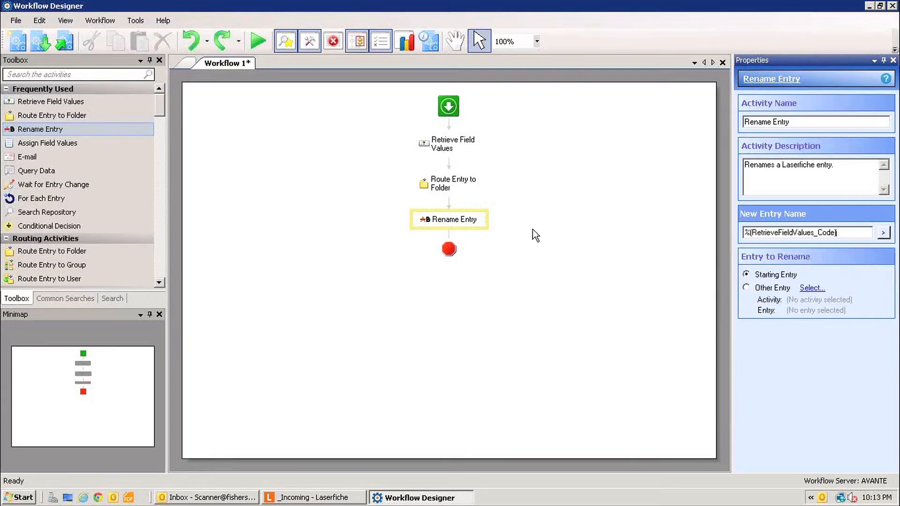
mouse_move(27, 157)
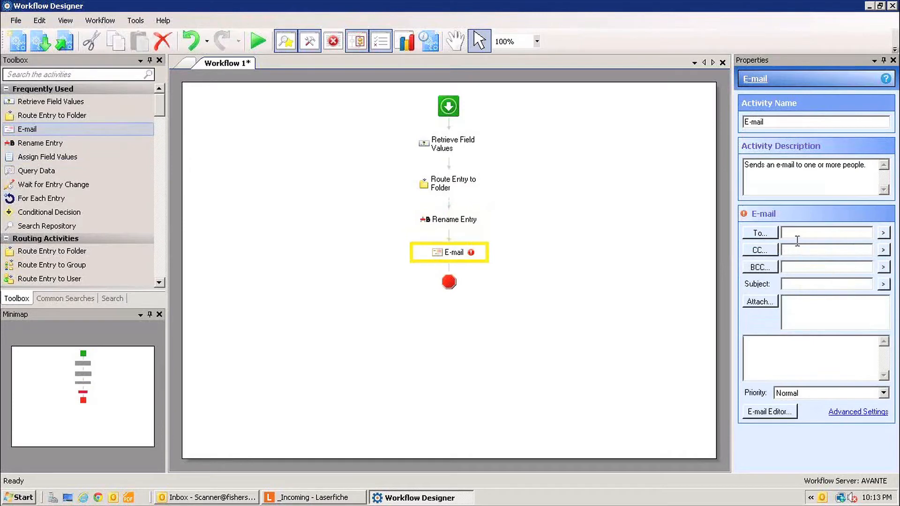
left_click(825, 232)
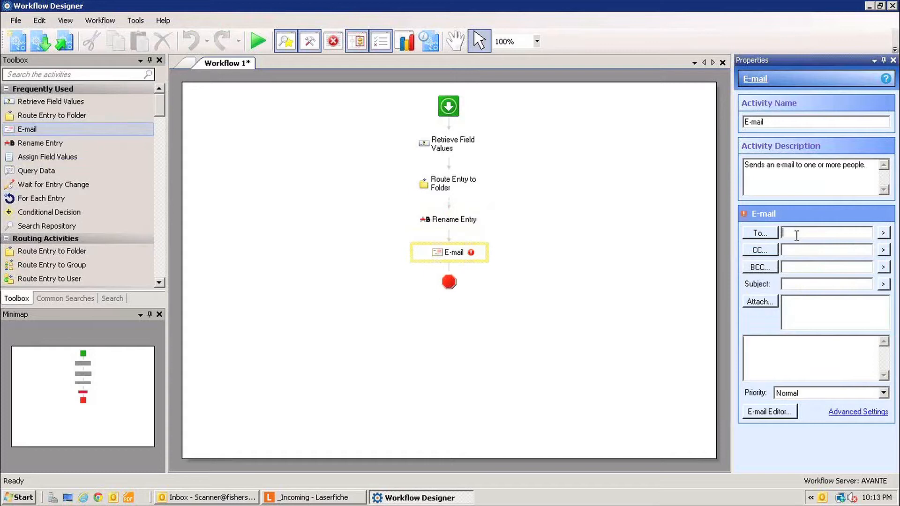
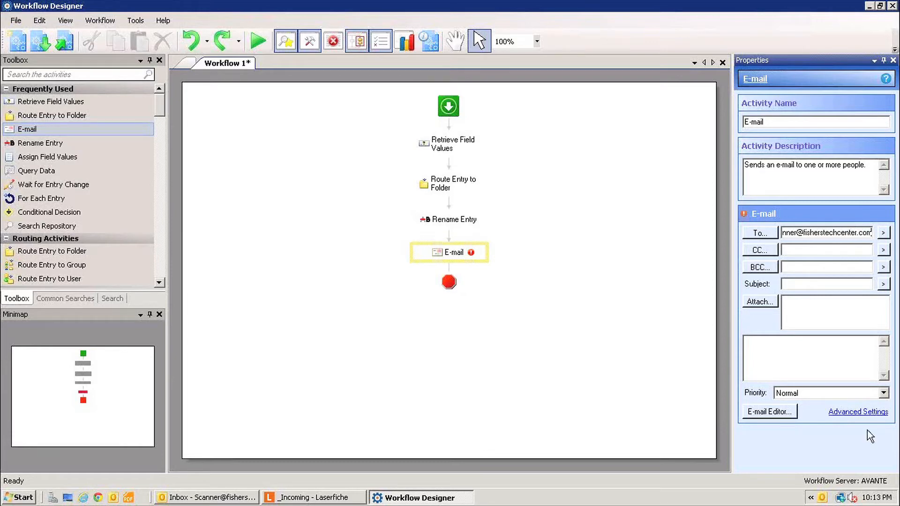
Set the e-mail subject to 'Done' and body to 'It has been filed.'
left_click(825, 283)
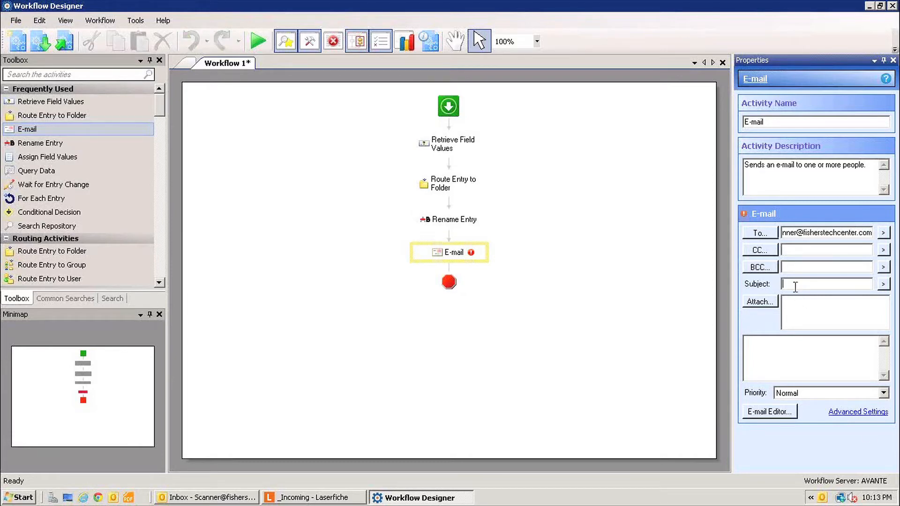
type("Done")
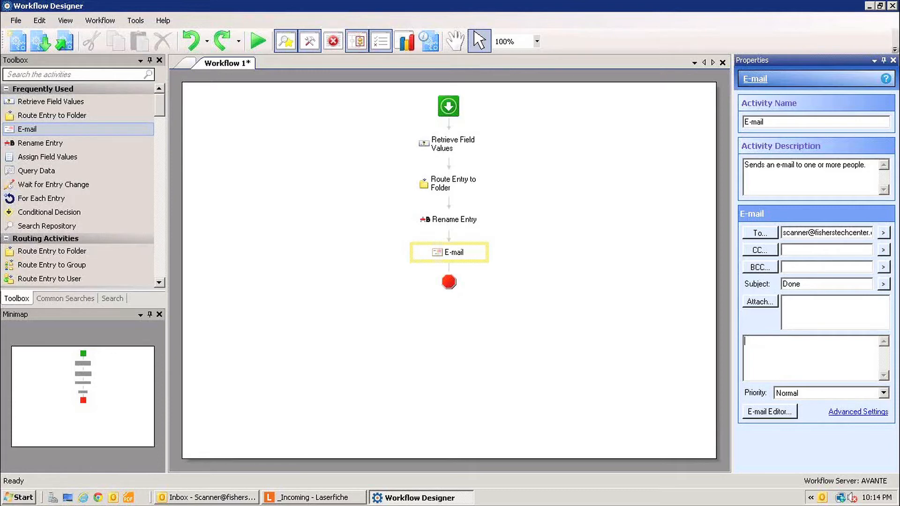
type("It has")
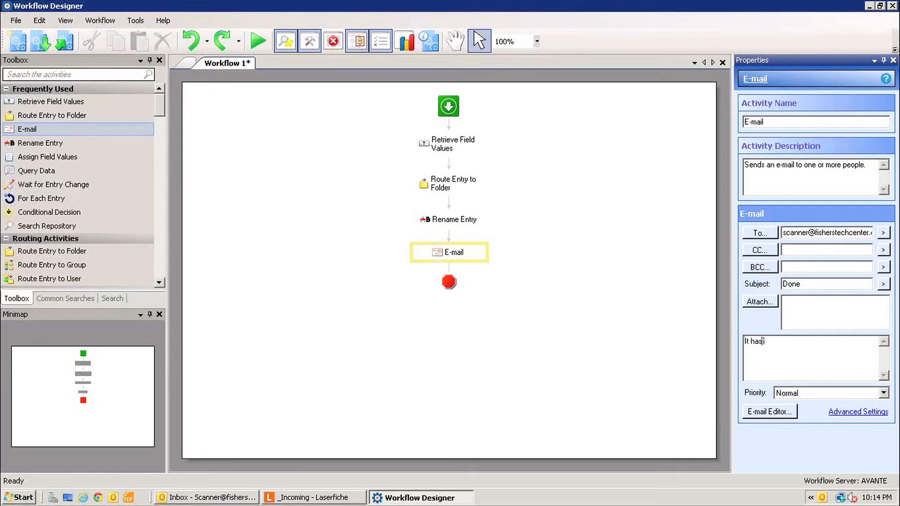
type("been filed.")
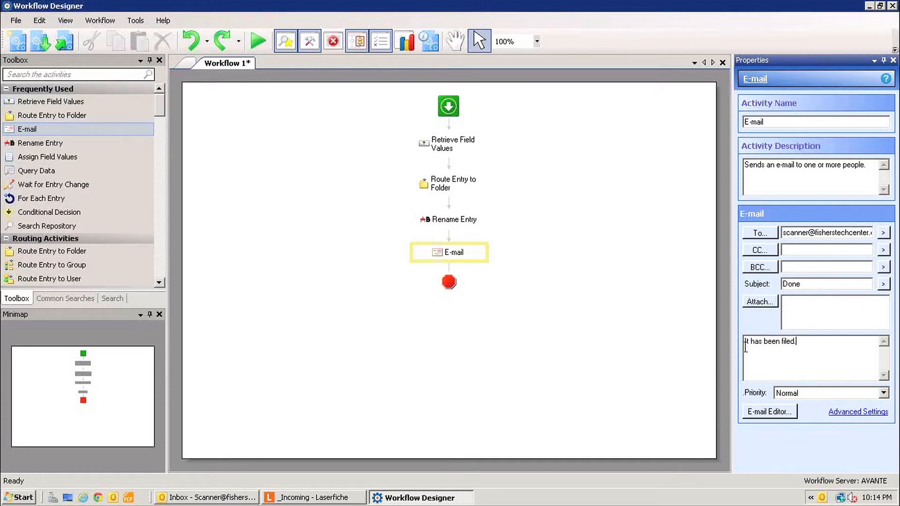
left_click(767, 411)
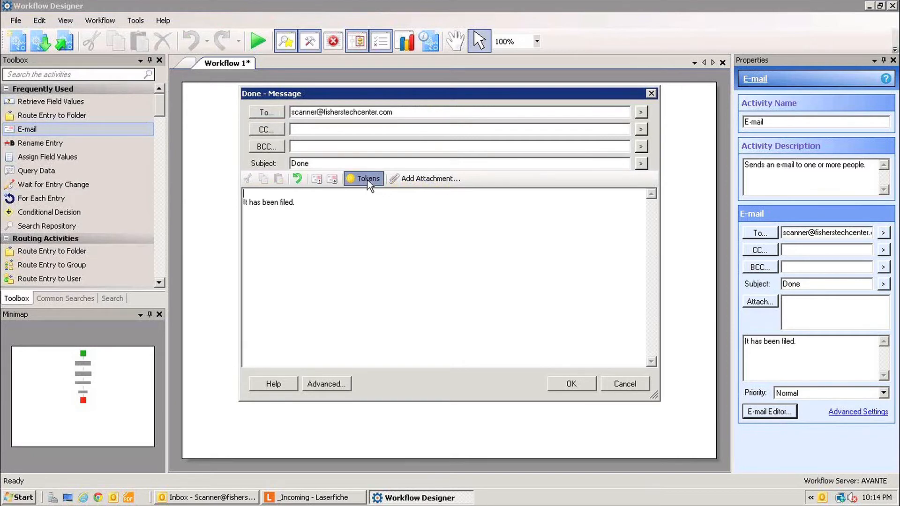
Insert the retrieved Code token at the start of the e-mail body
left_click(363, 178)
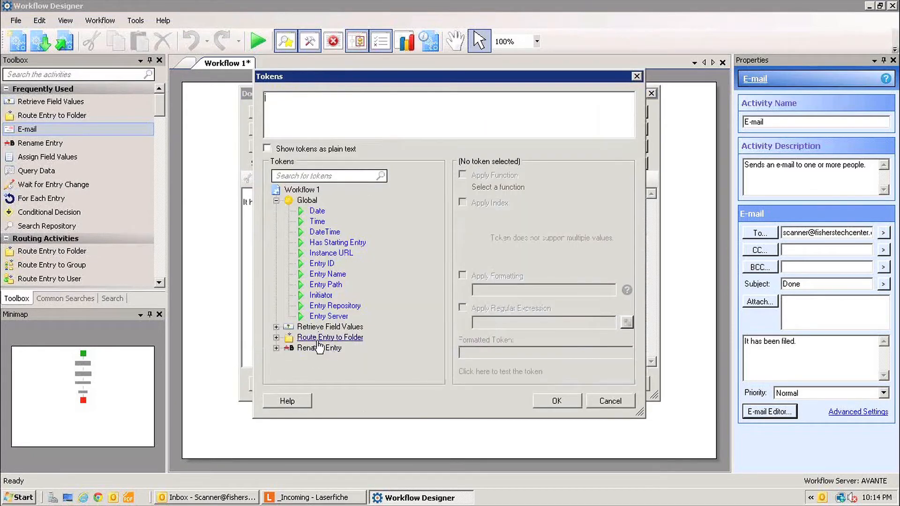
left_click(276, 327)
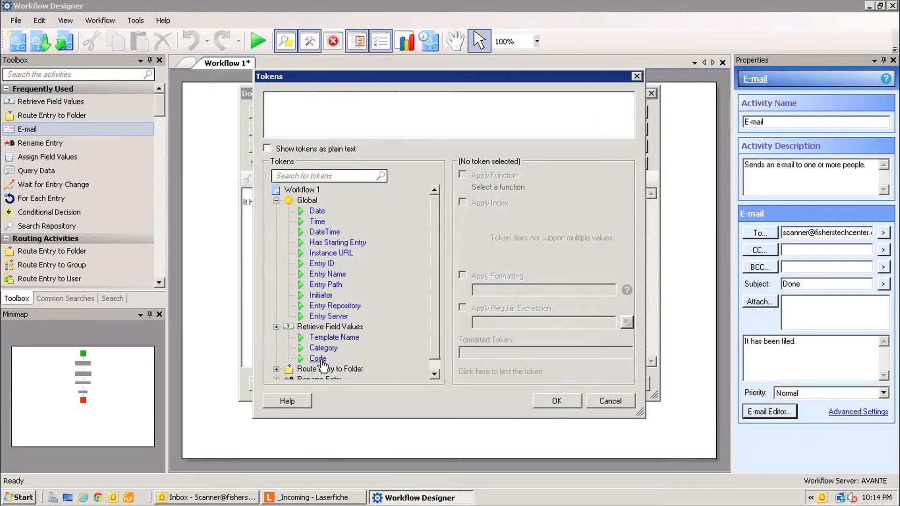
left_click(317, 358)
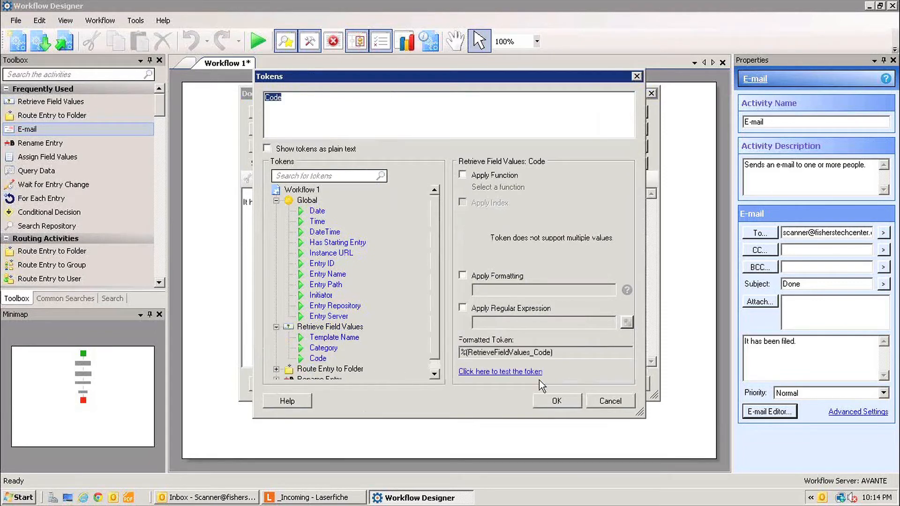
left_click(555, 401)
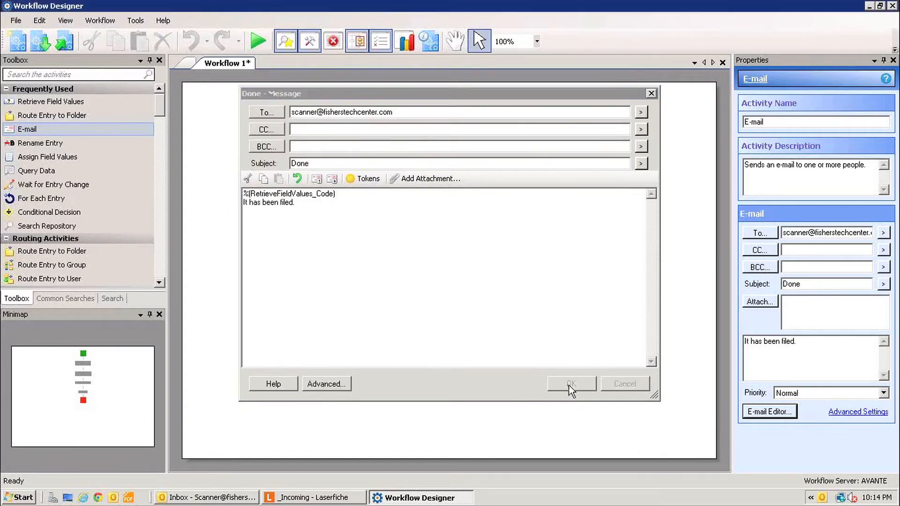
left_click(570, 383)
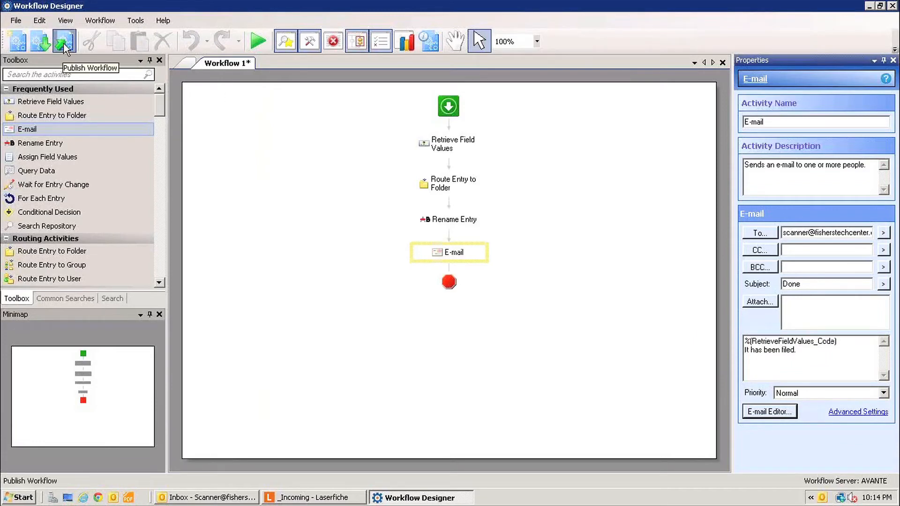
Publish Workflow 1
left_click(64, 41)
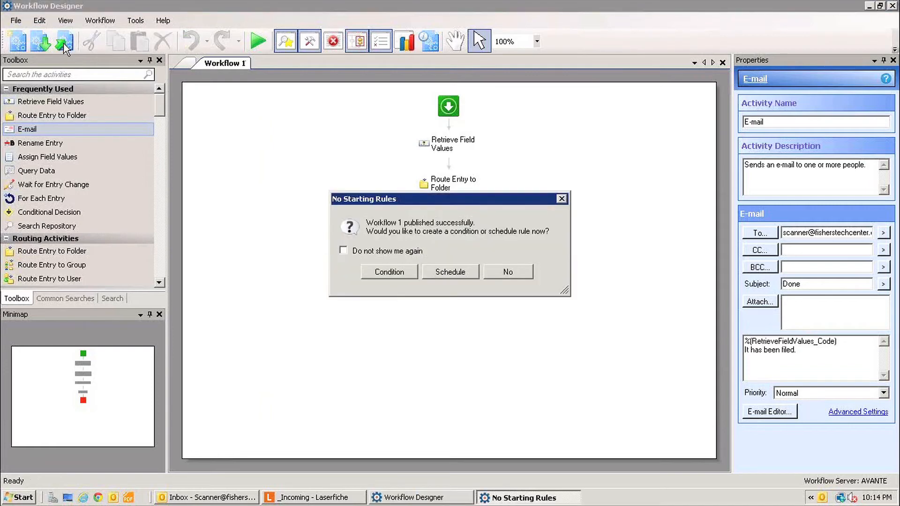
mouse_move(463, 259)
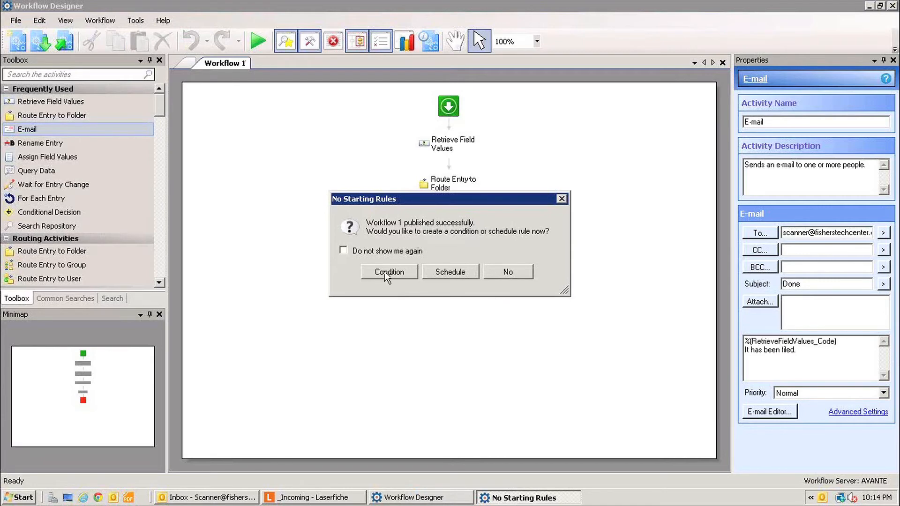
Start a condition starting rule triggered by the Entry Created event
left_click(387, 271)
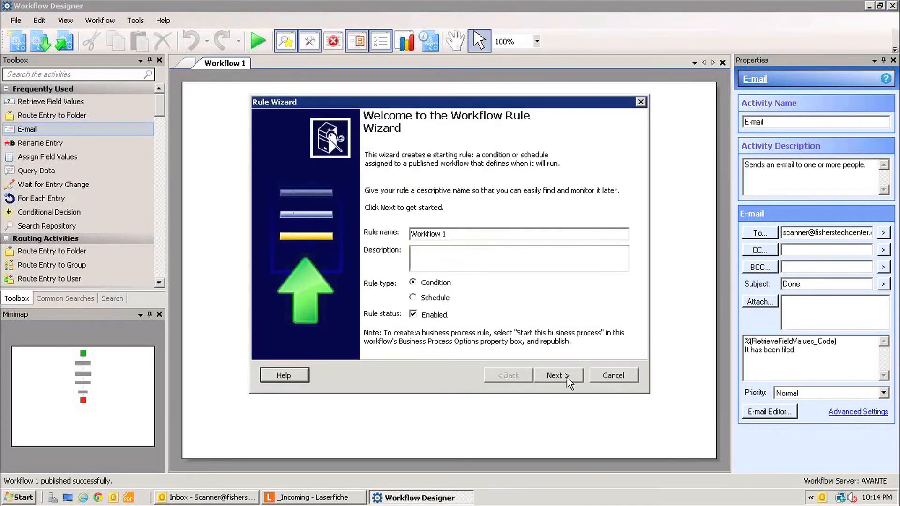
left_click(557, 376)
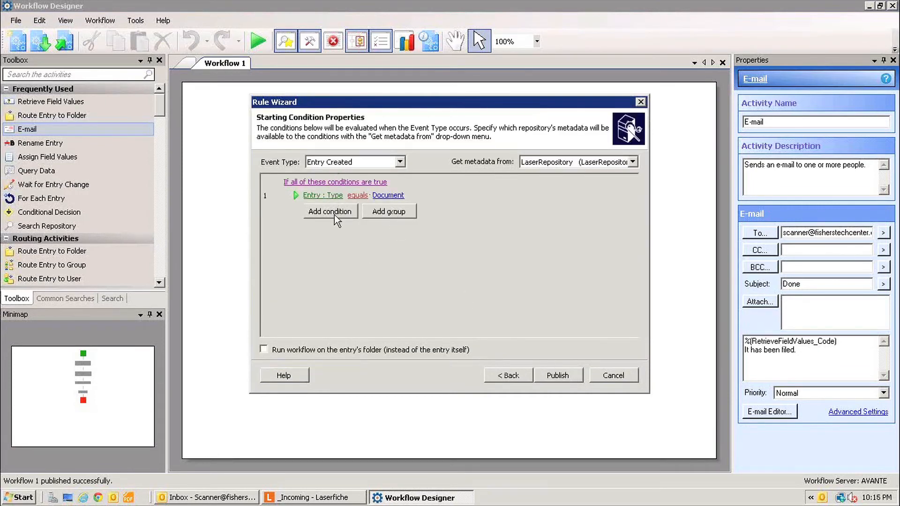
left_click(399, 161)
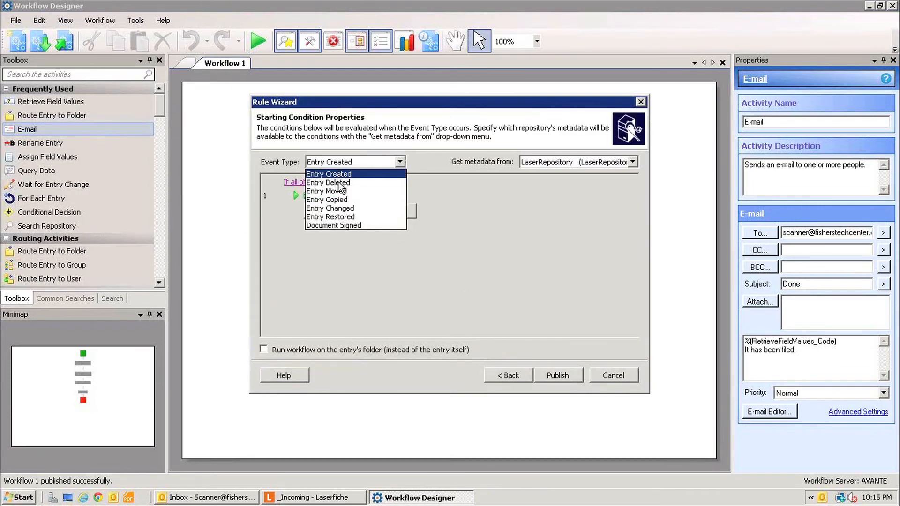
mouse_move(327, 191)
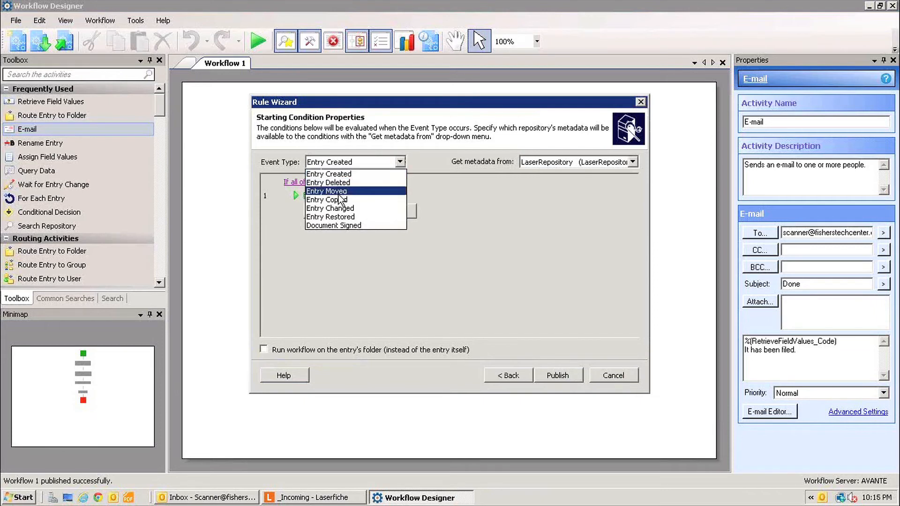
mouse_move(344, 225)
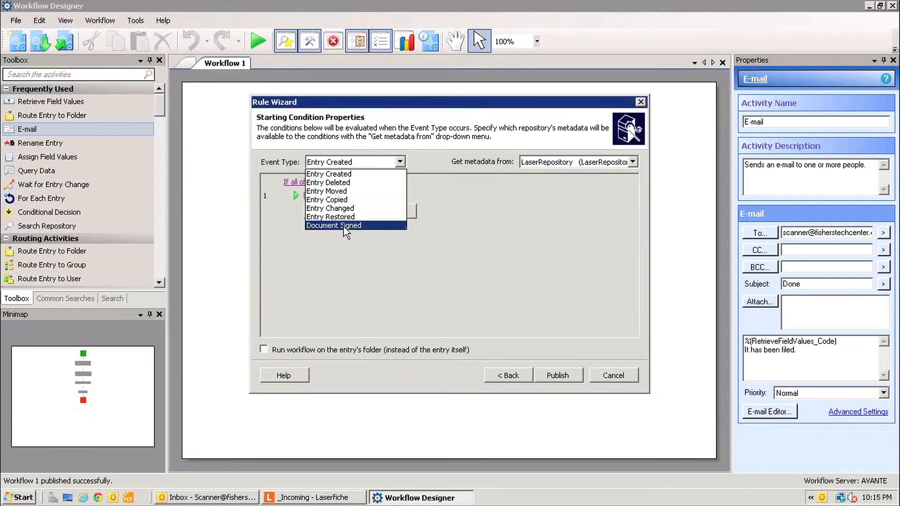
left_click(328, 173)
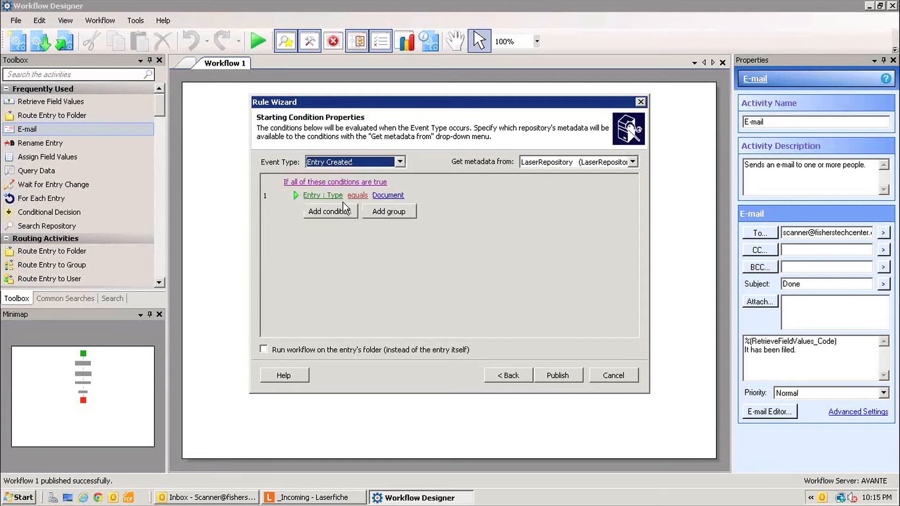
Require Entry Path to equal \Demo\_Incoming, then publish the rule
left_click(322, 195)
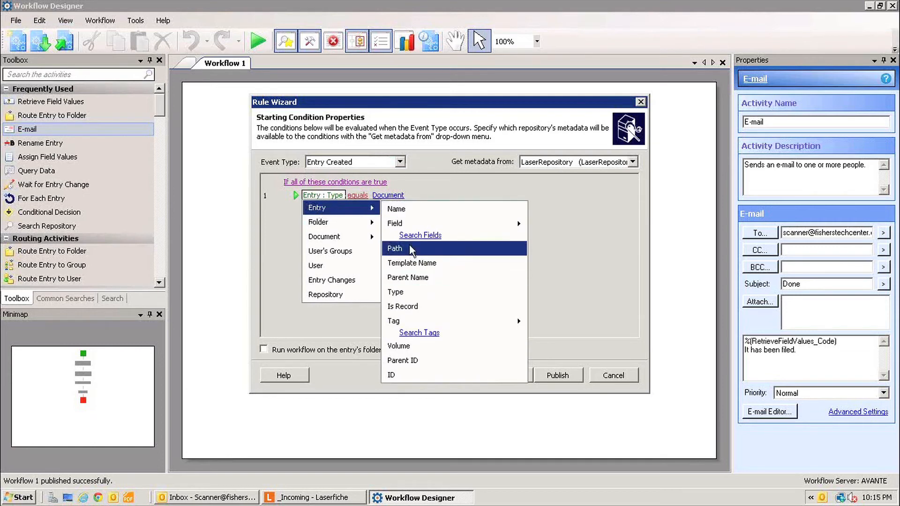
left_click(394, 248)
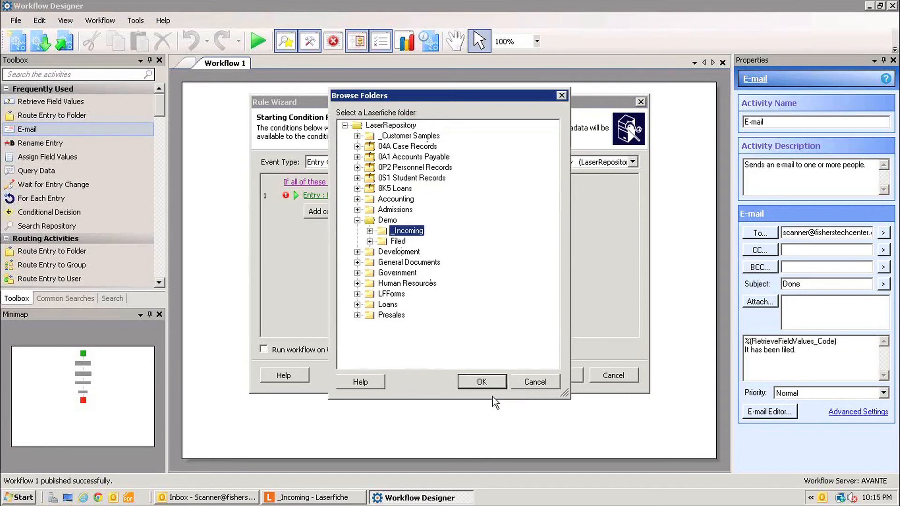
left_click(480, 381)
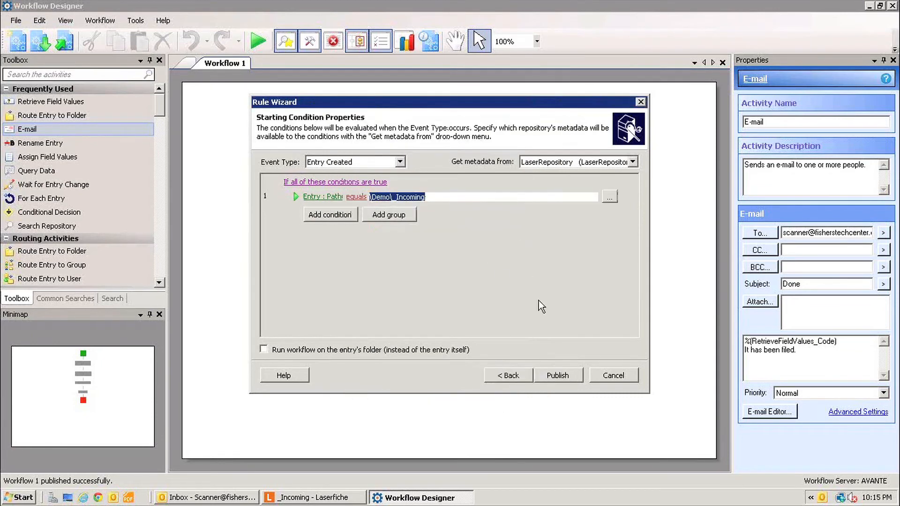
left_click(557, 375)
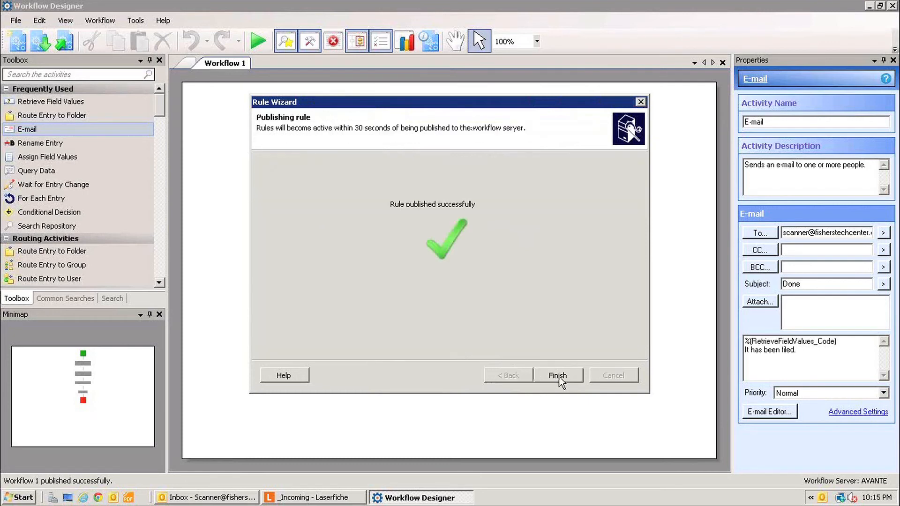
left_click(557, 375)
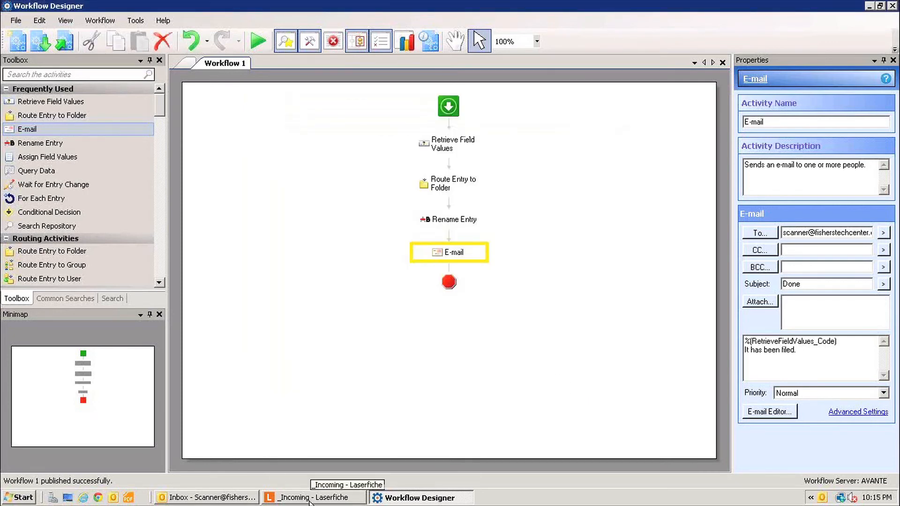
Create a General-template document in _Incoming with category 'Invoi…' and code 112233
left_click(312, 497)
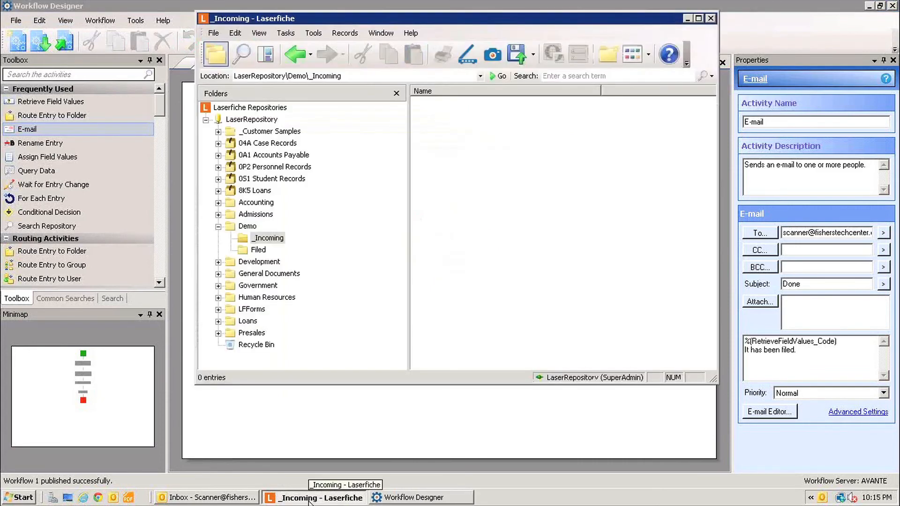
right_click(465, 169)
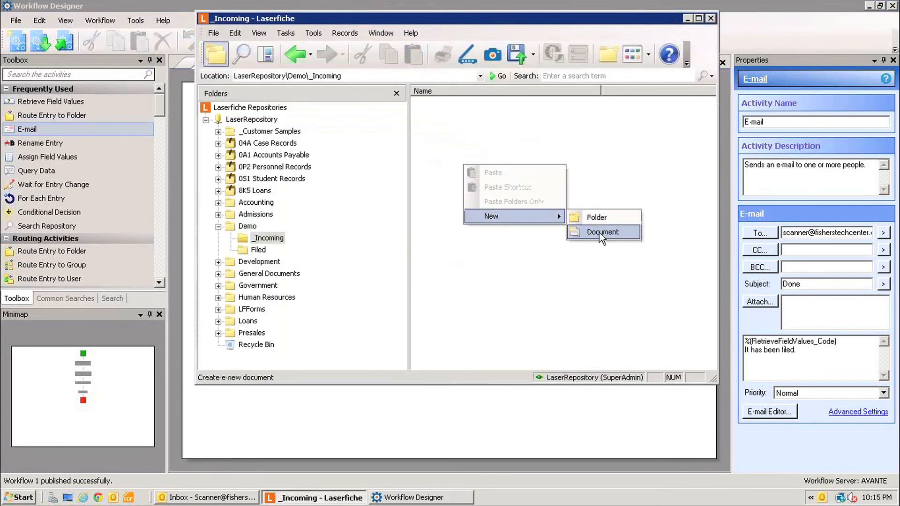
left_click(601, 232)
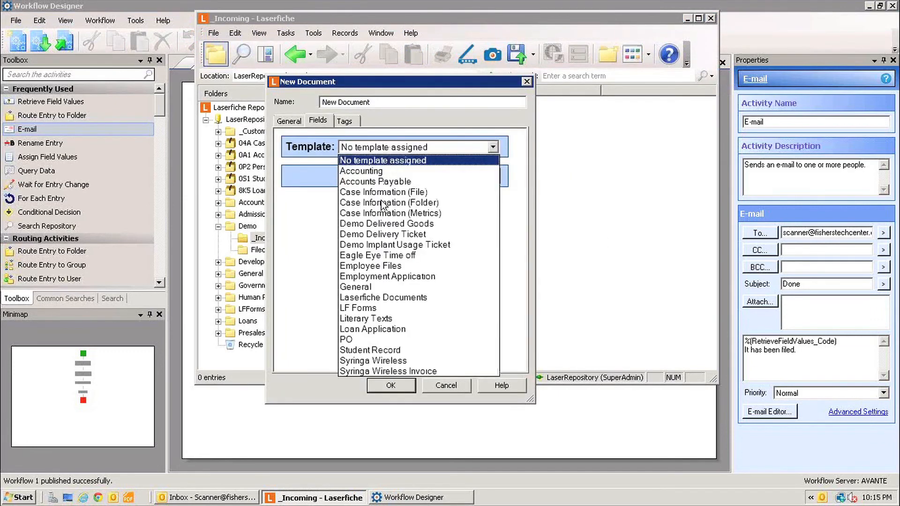
mouse_move(373, 286)
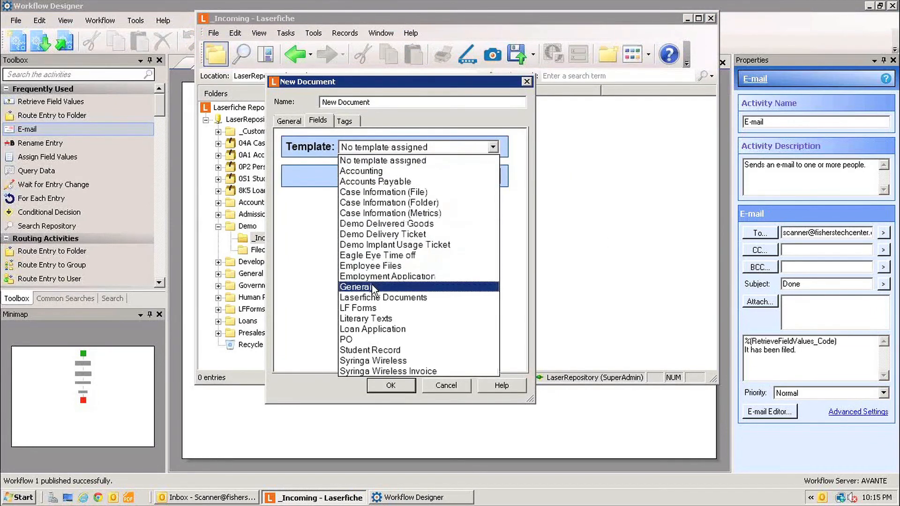
left_click(355, 287)
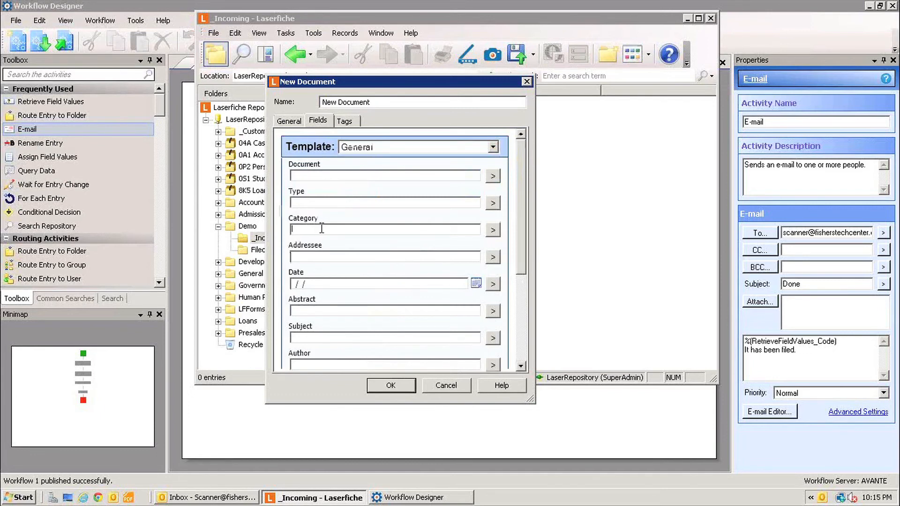
type("Invoices")
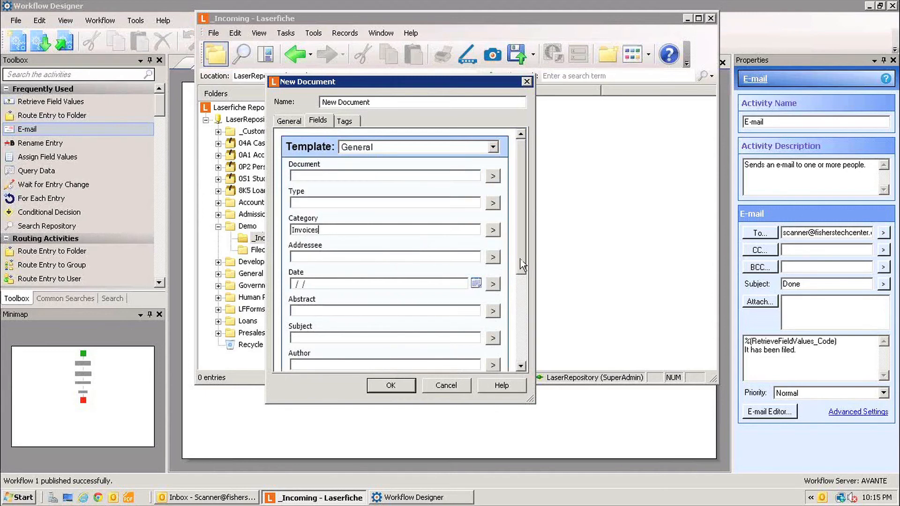
scroll("down", 3)
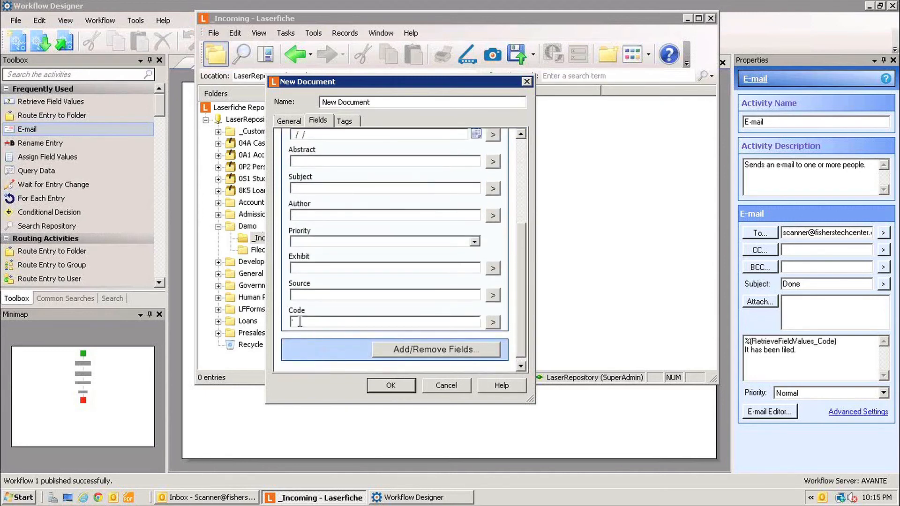
type("112233")
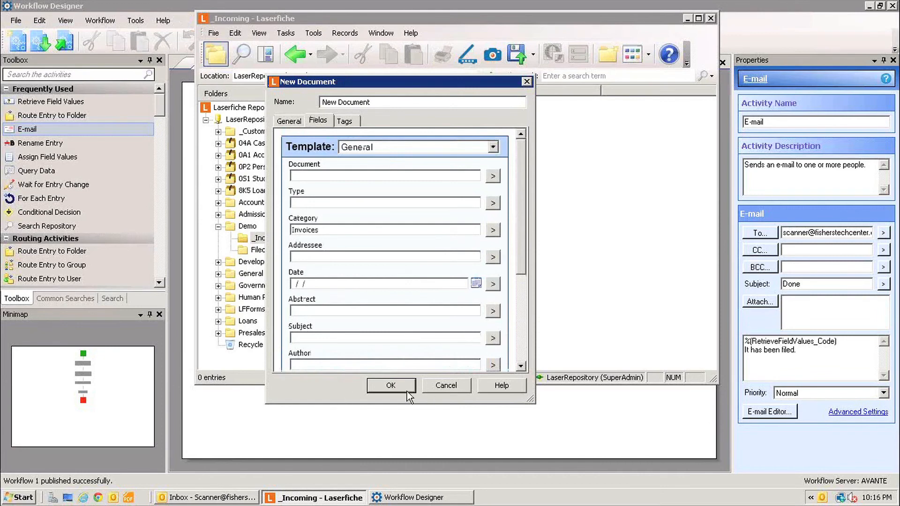
left_click(391, 385)
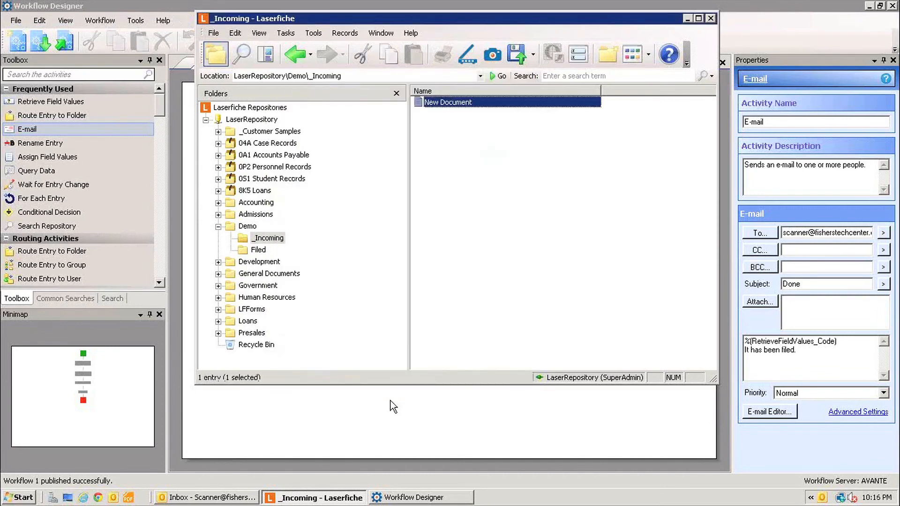
mouse_move(400, 386)
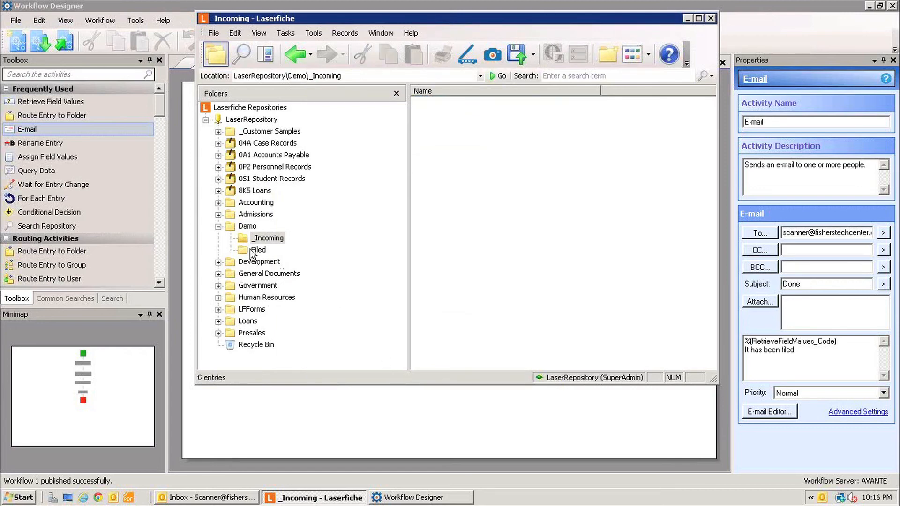
Open Filed\invoices to confirm documents 112233 and 112233 (2) were filed
left_click(257, 249)
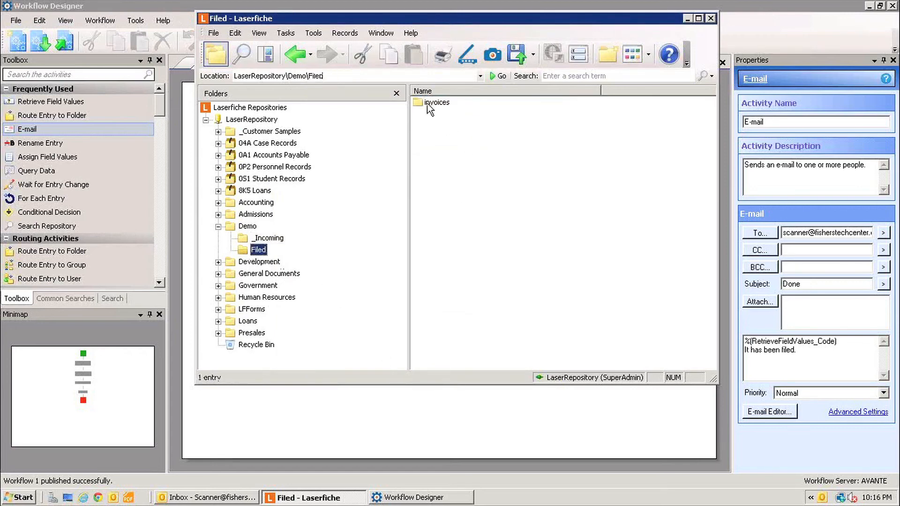
double_click(437, 102)
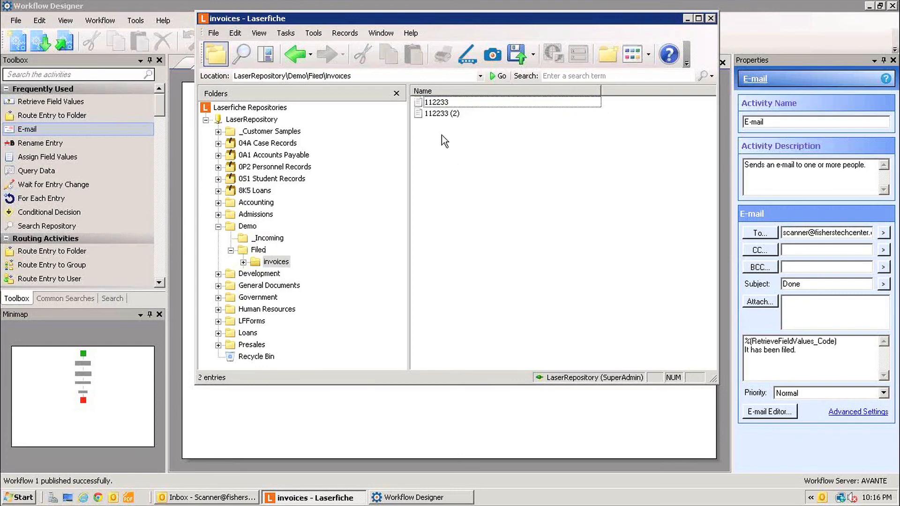
mouse_move(471, 370)
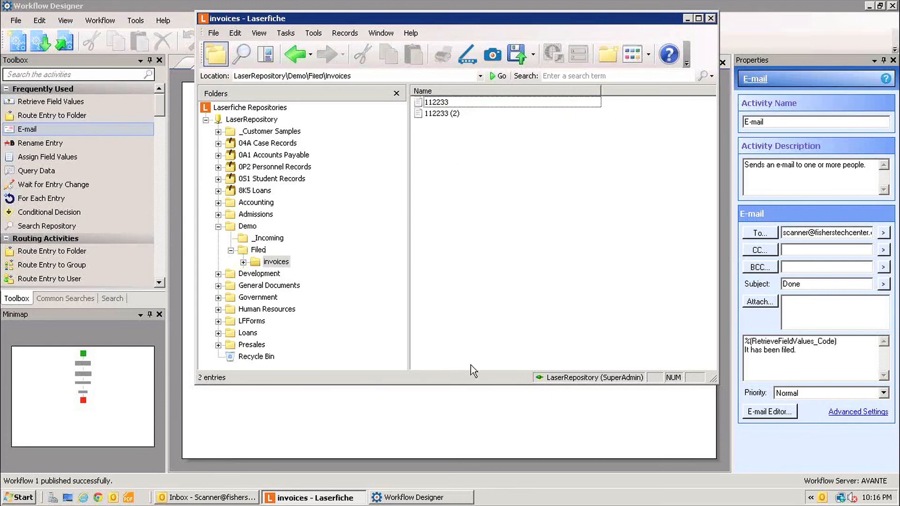
mouse_move(562, 304)
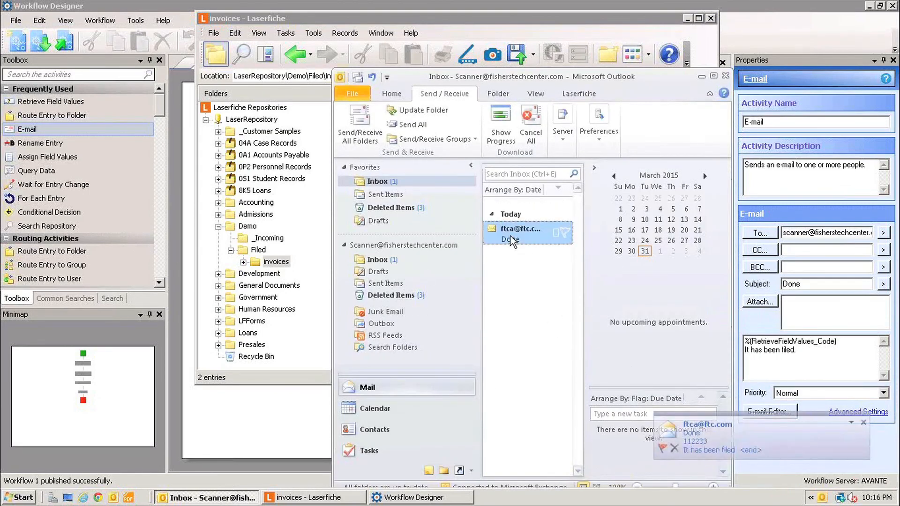
double_click(519, 234)
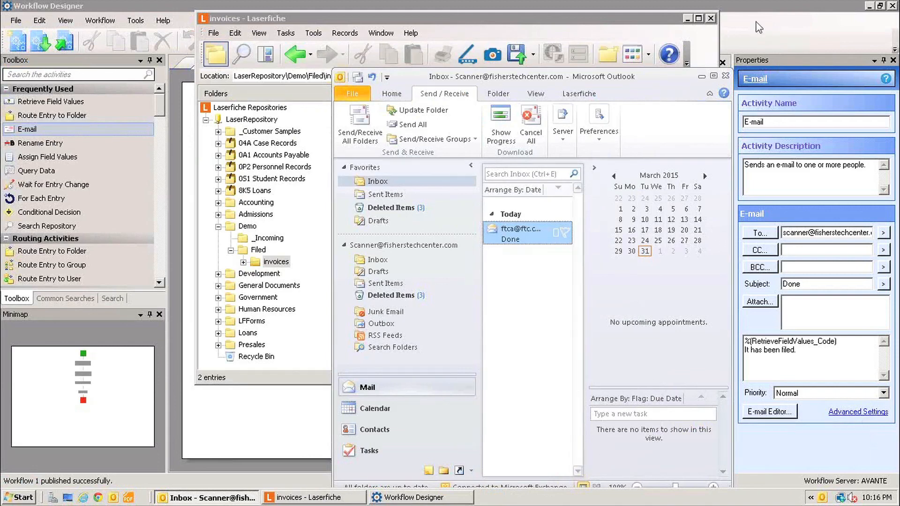
mouse_move(751, 20)
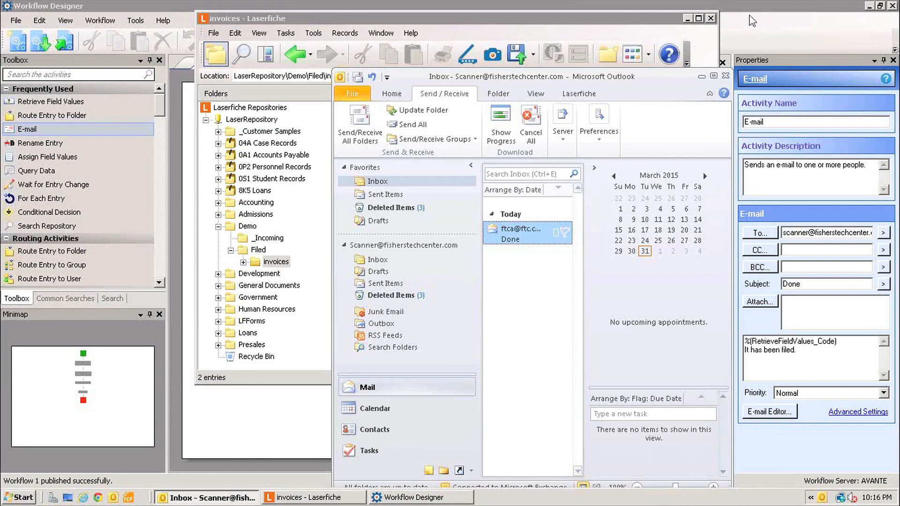